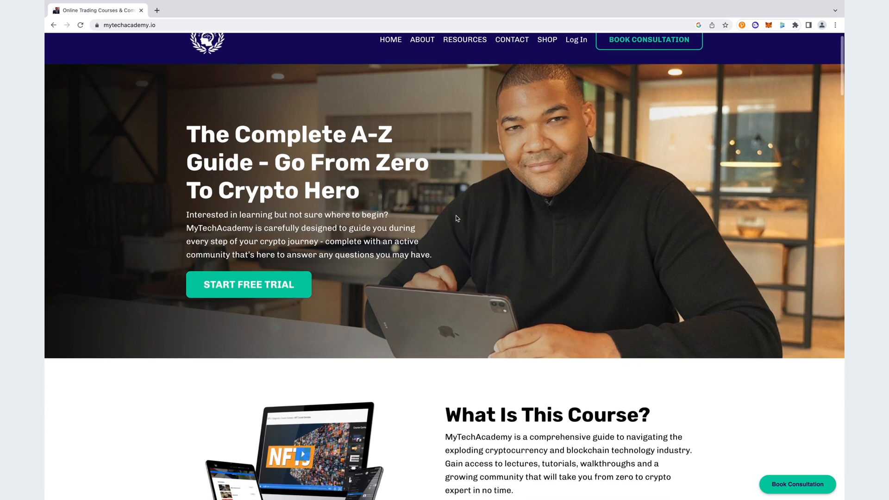
Step: Scroll through the current page, then go to coinmarketcap.com
scroll(down, 3)
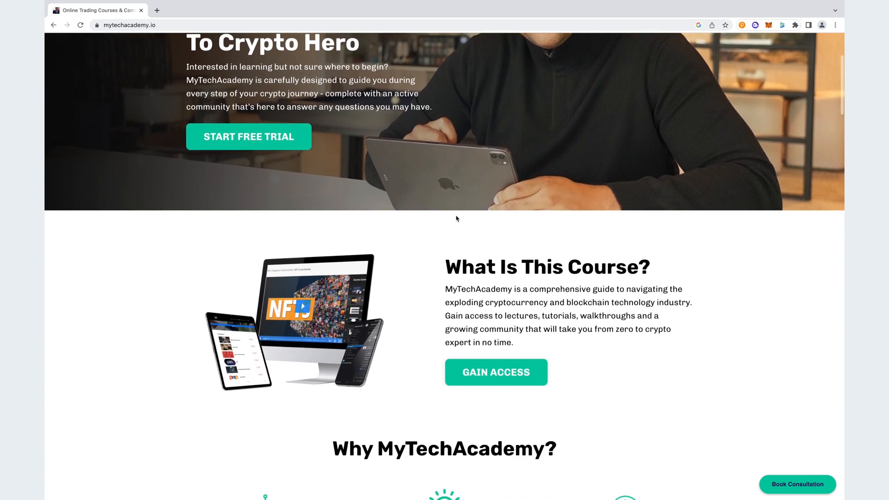
scroll(down, 3)
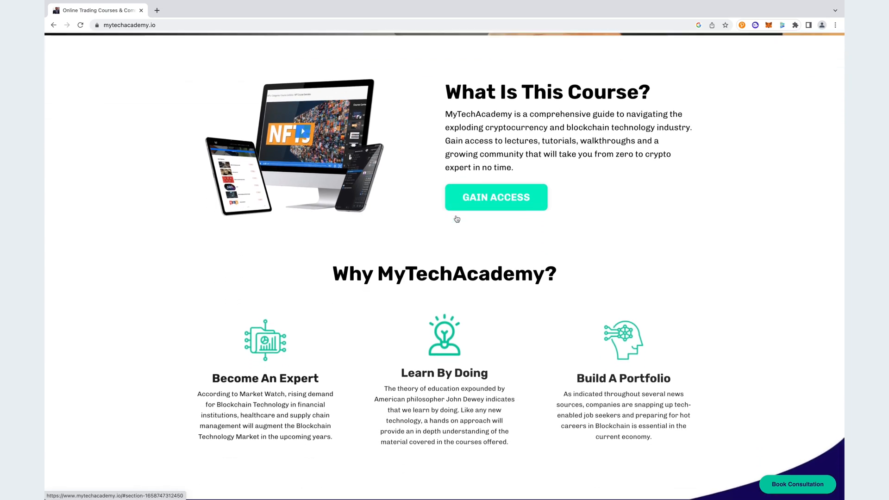
scroll(down, 3)
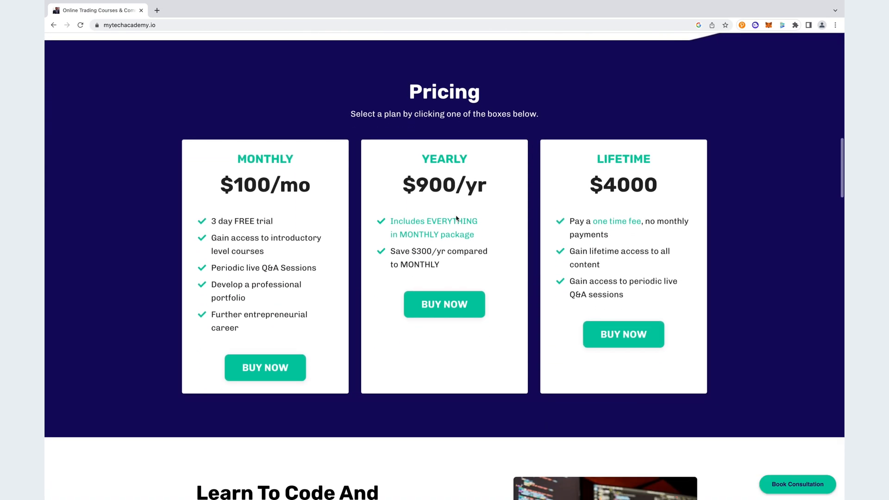
scroll(down, 3)
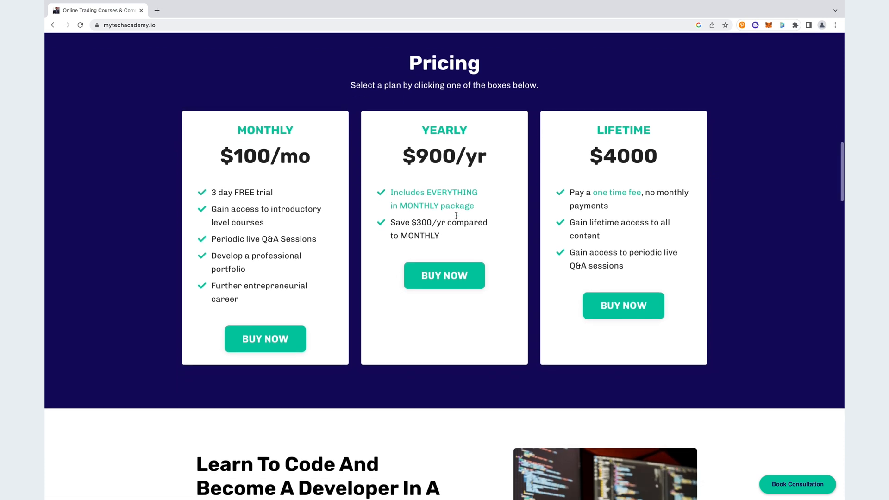
scroll(down, 3)
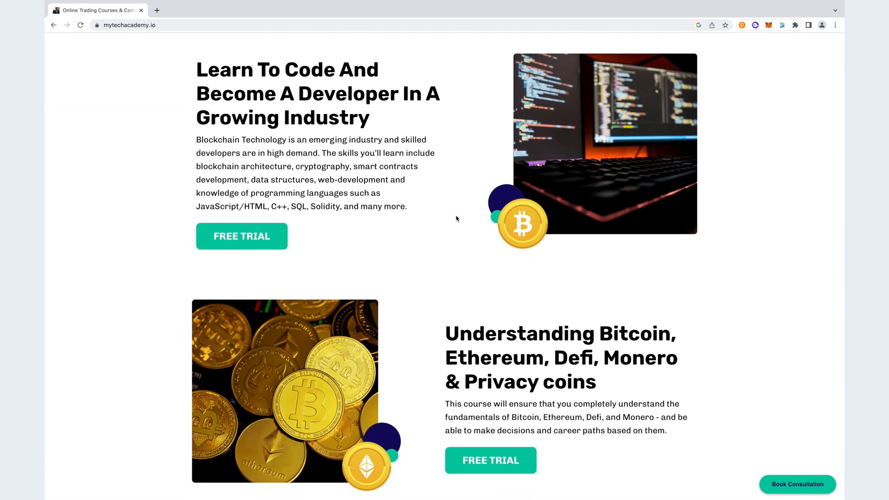
scroll(down, 3)
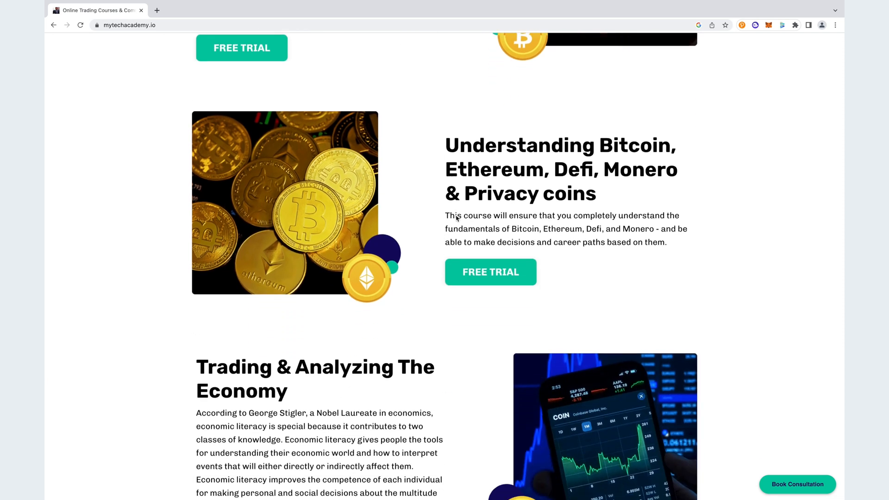
scroll(down, 3)
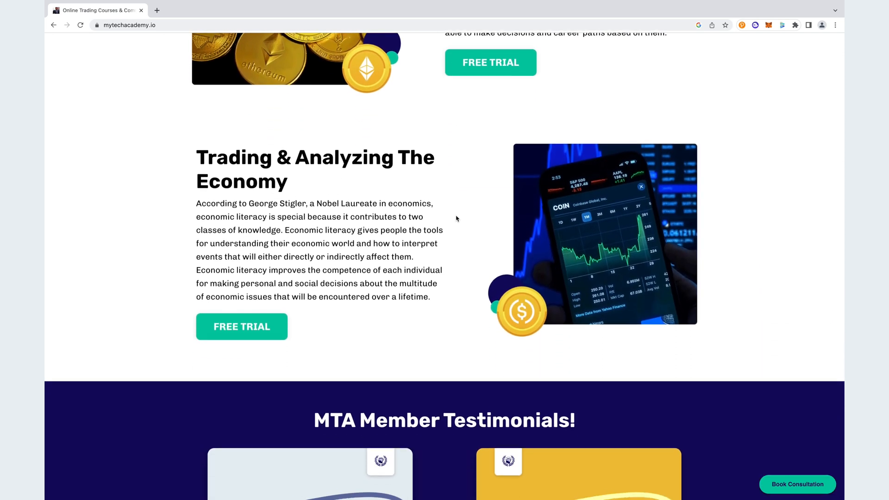
scroll(down, 3)
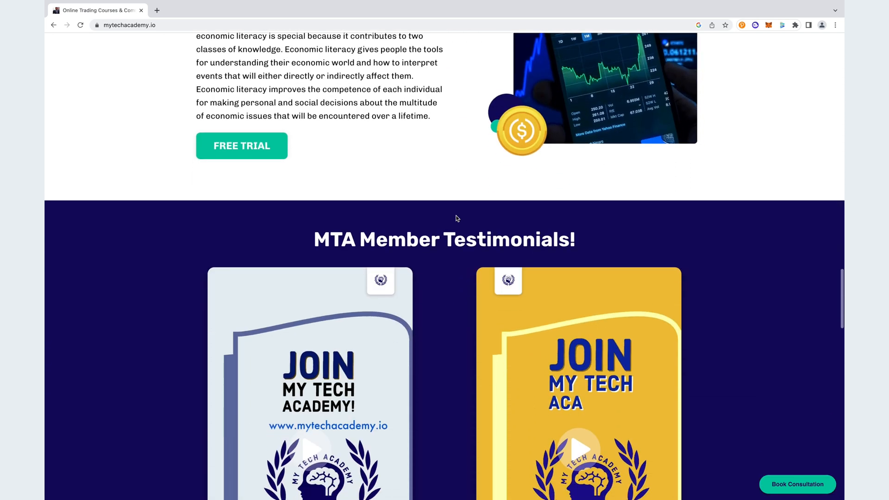
scroll(down, 3)
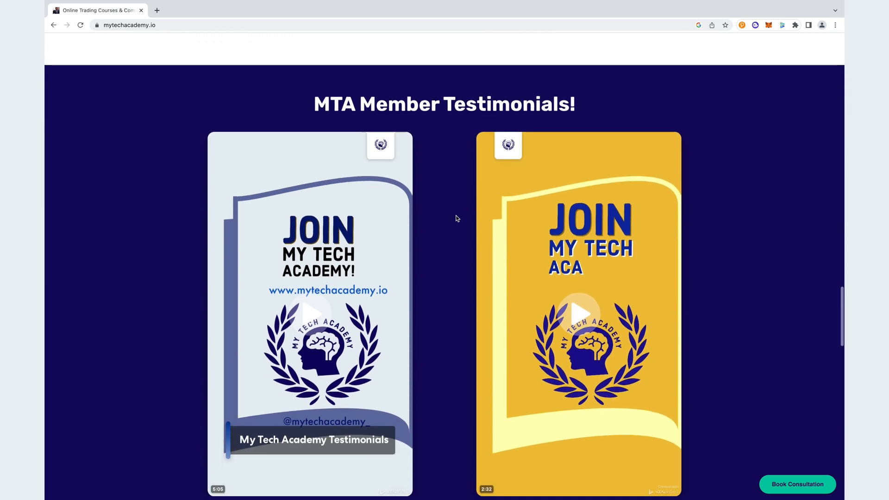
scroll(down, 3)
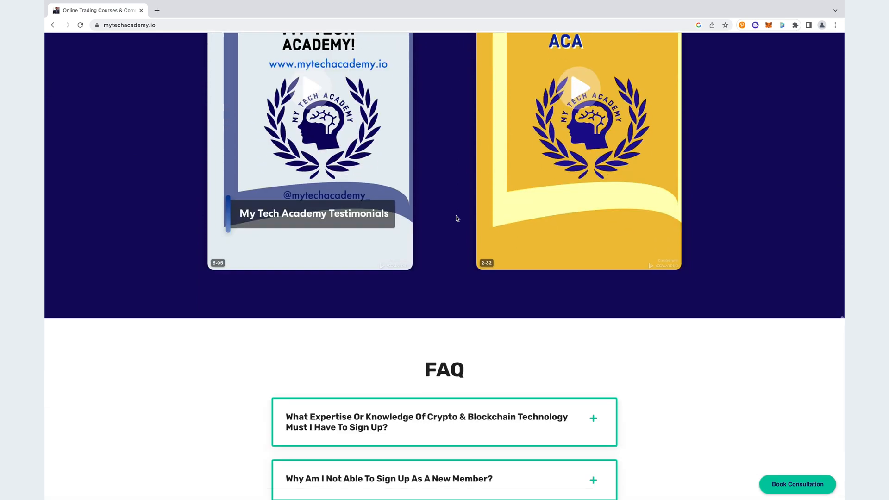
scroll(down, 3)
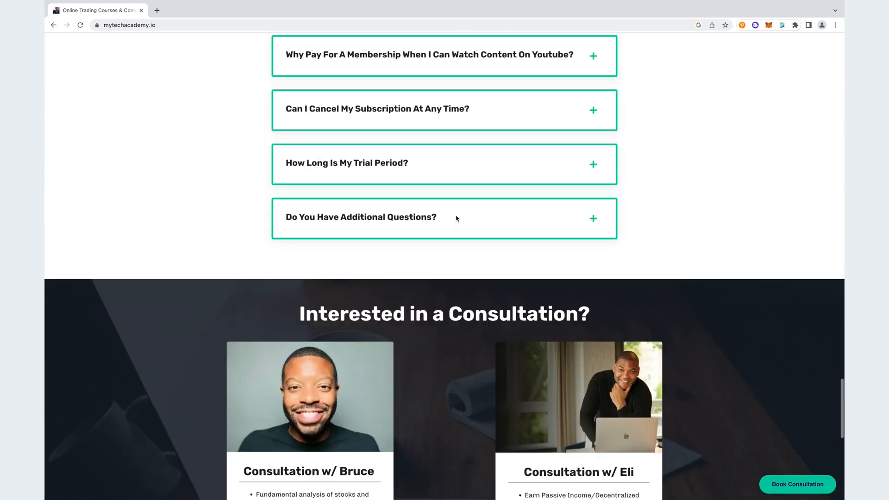
scroll(down, 3)
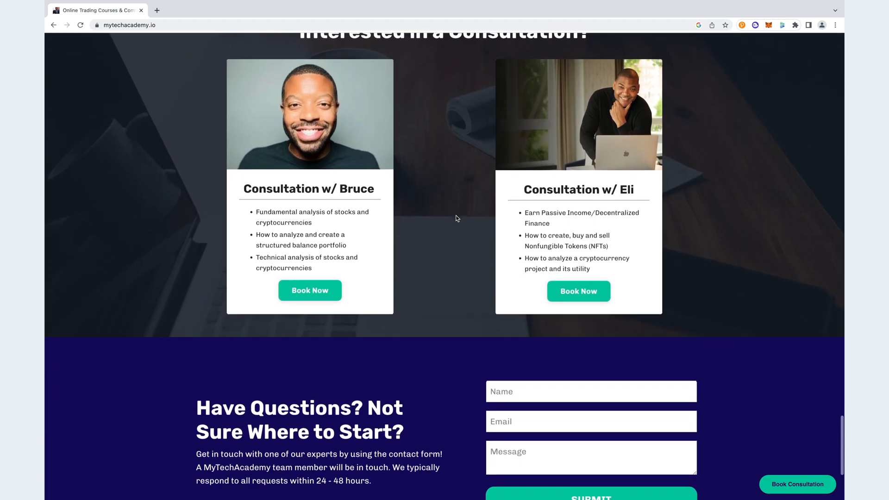
scroll(down, 3)
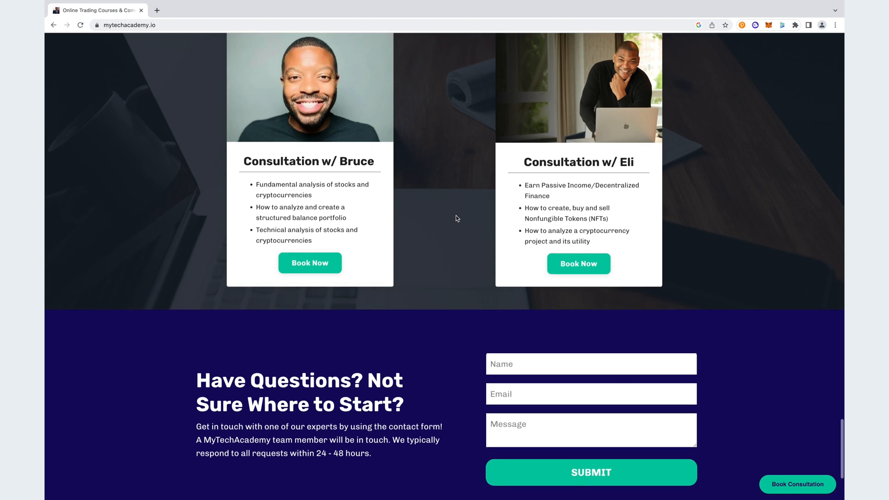
scroll(down, 3)
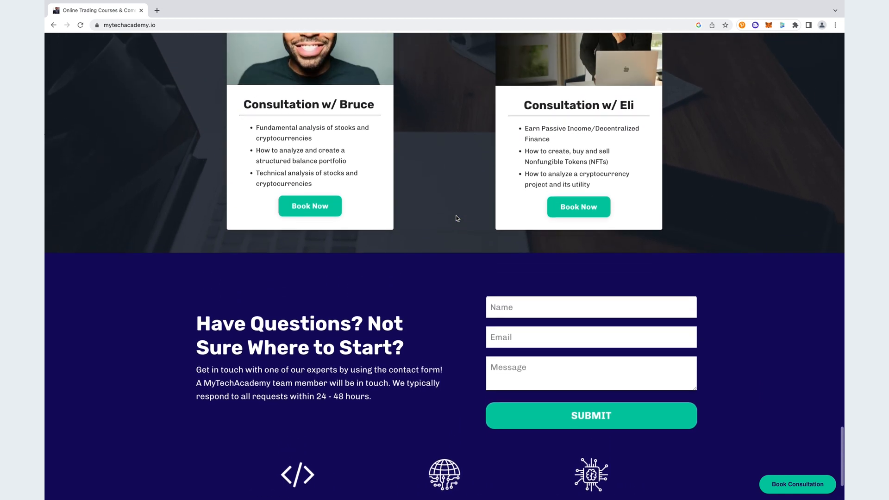
scroll(up, 3)
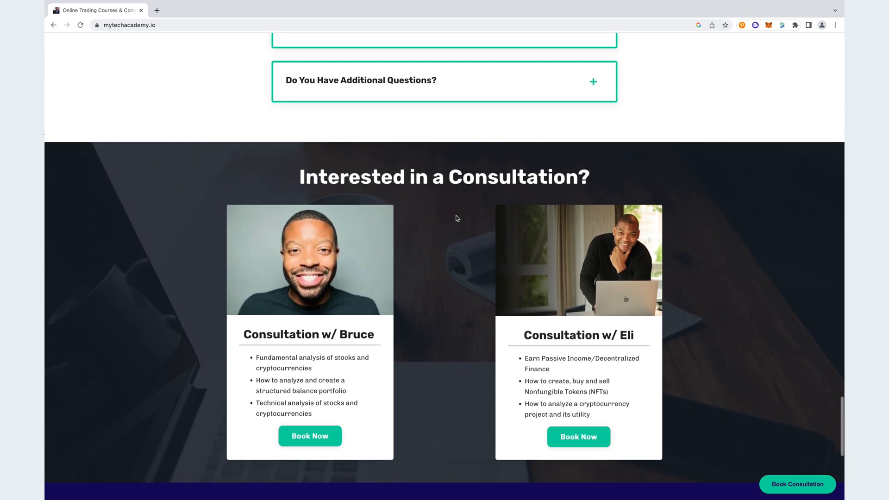
scroll(up, 3)
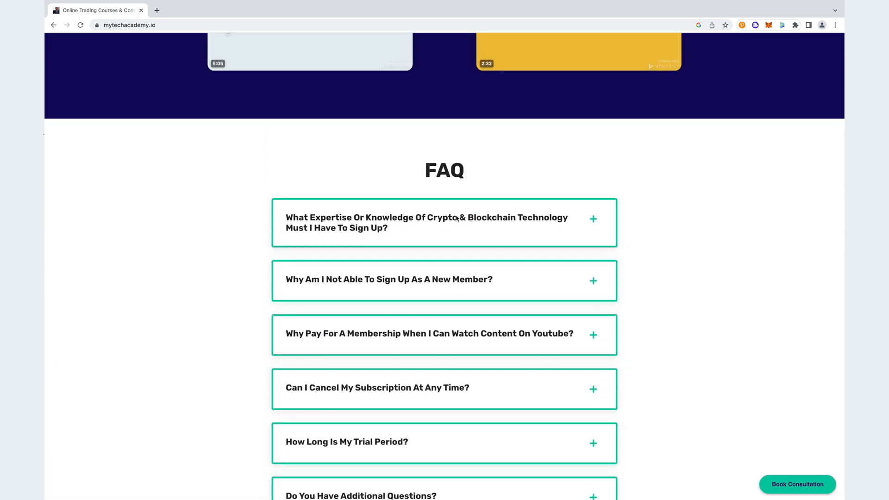
scroll(up, 3)
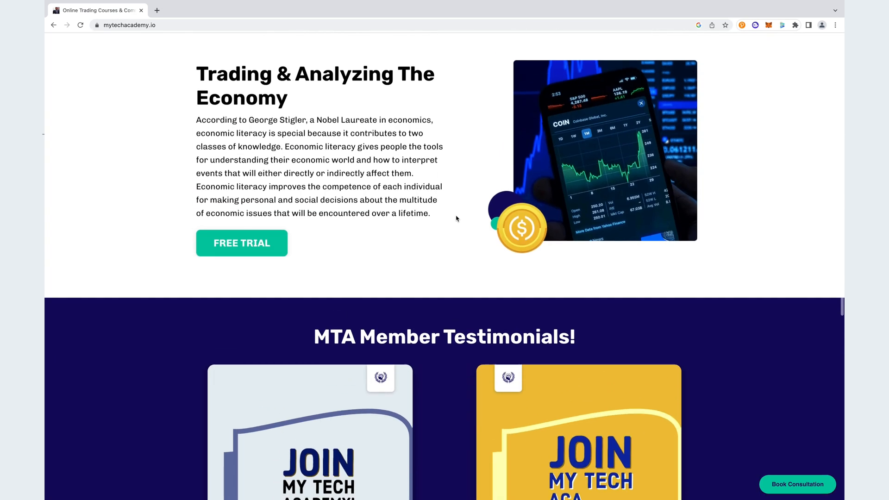
scroll(up, 3)
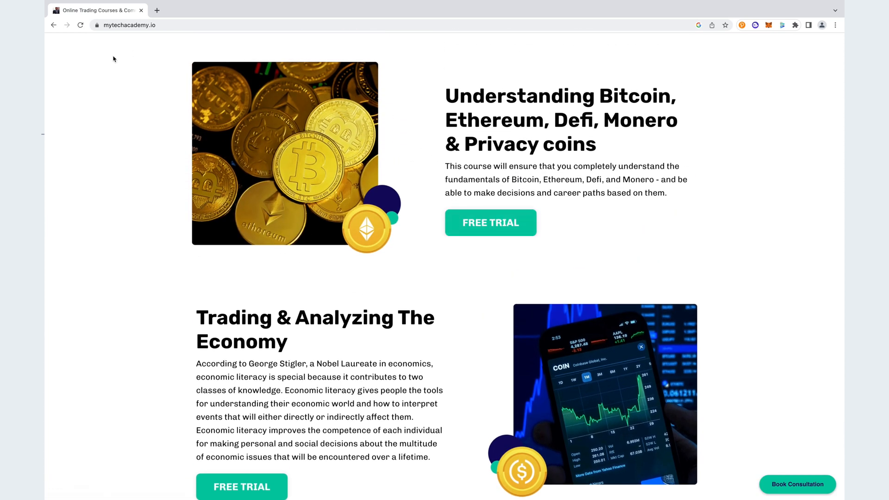
click(158, 11)
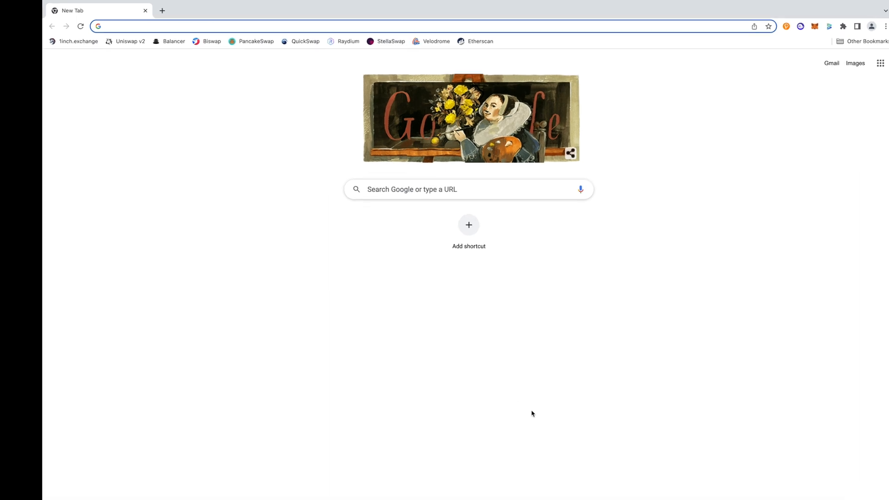
text(coinmarketcap.com)
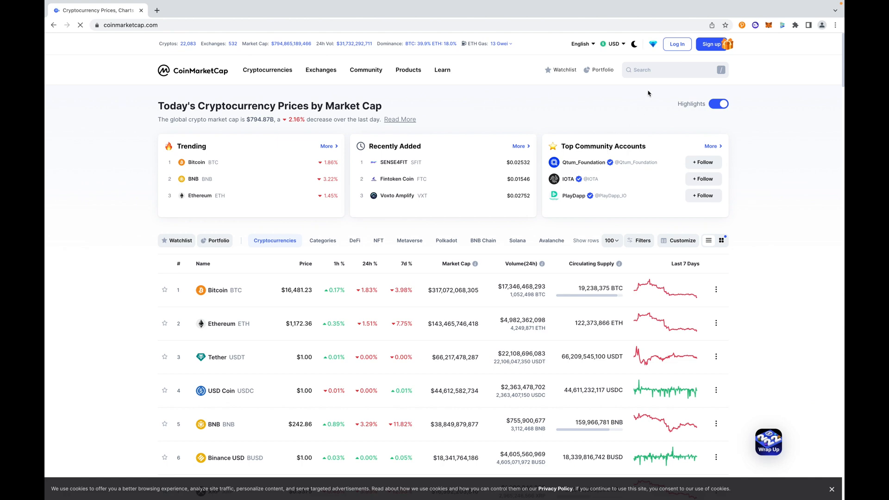
Step: Search 'quick', open the QuickSwap QUICK page and follow its quickswap.exchange website link
click(674, 70)
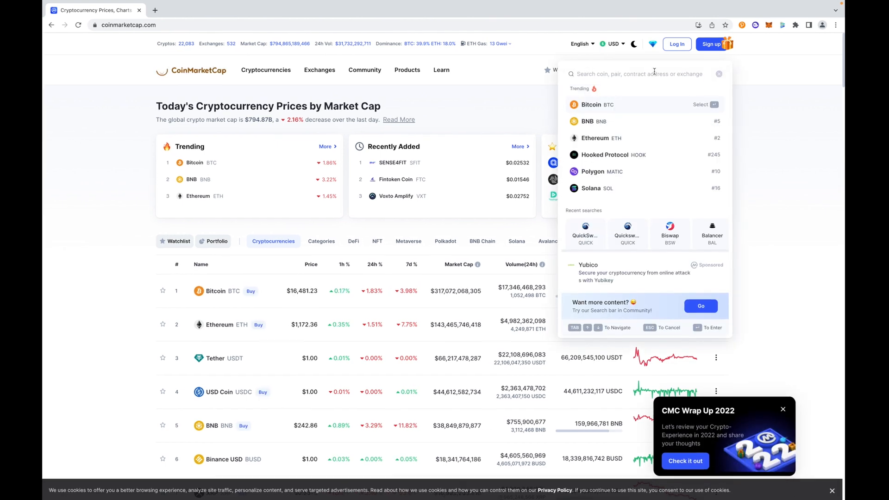
text(quick)
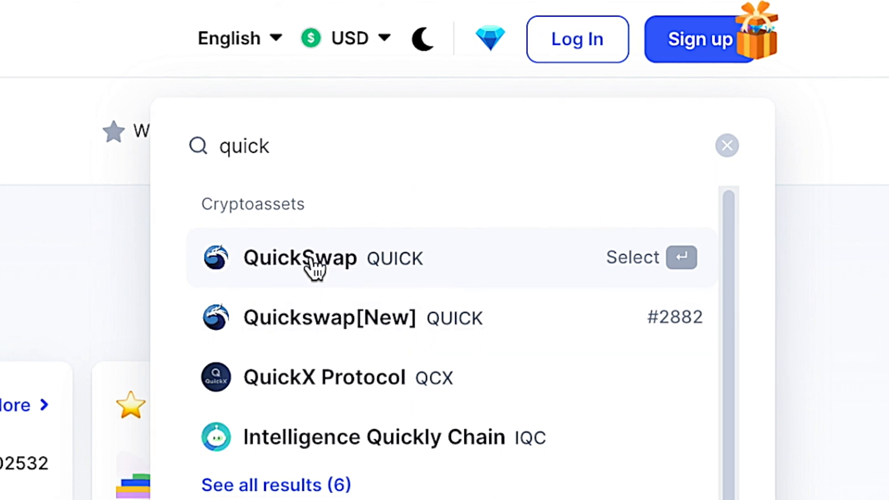
click(299, 258)
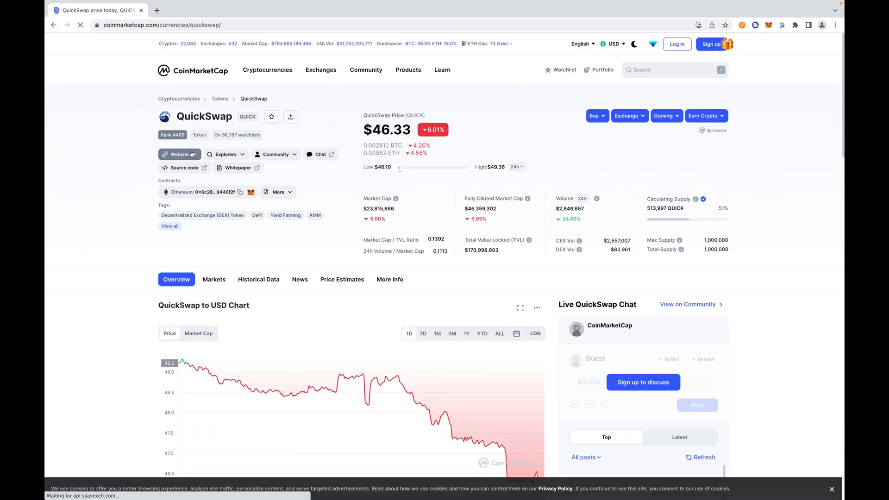
click(179, 154)
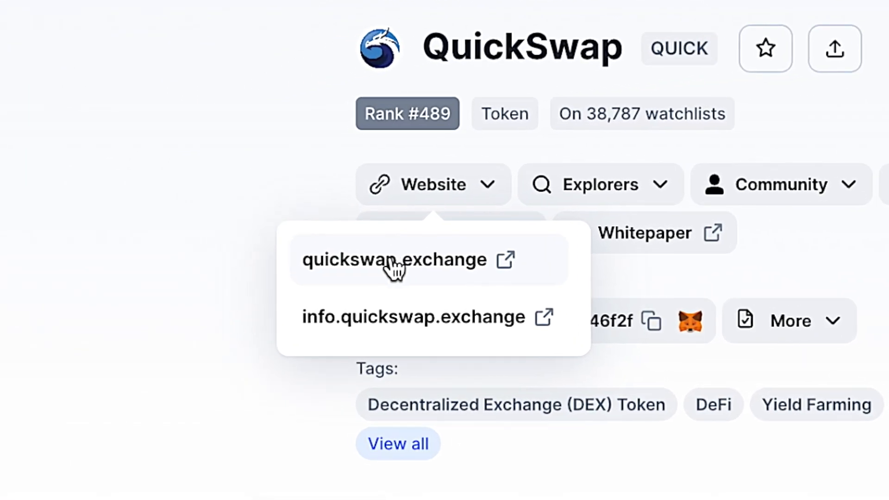
click(394, 259)
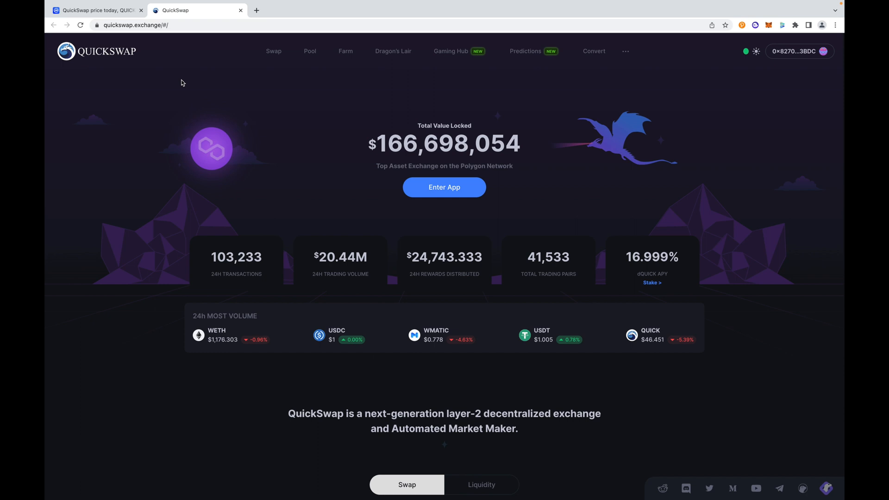
mouse_move(292, 141)
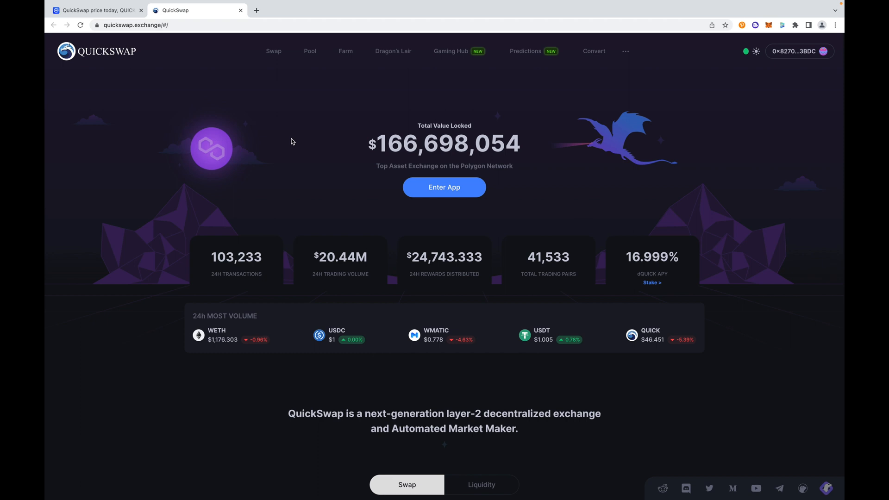
mouse_move(271, 108)
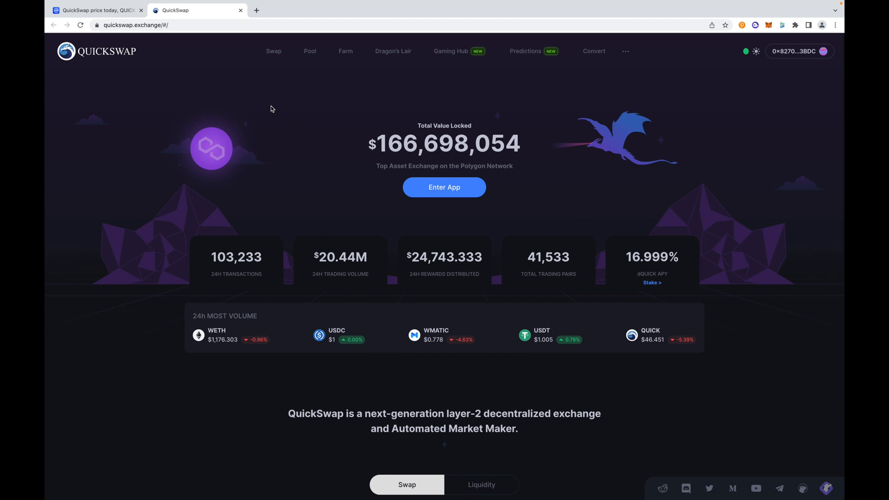
mouse_move(267, 107)
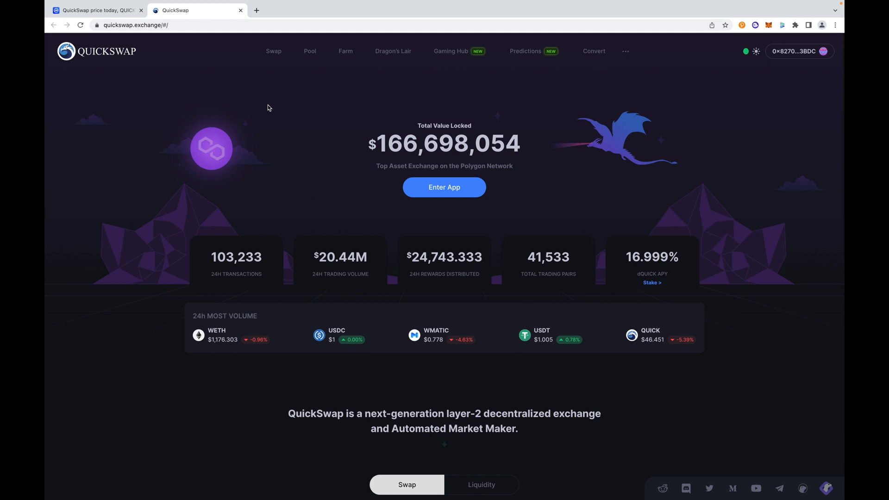
mouse_move(238, 109)
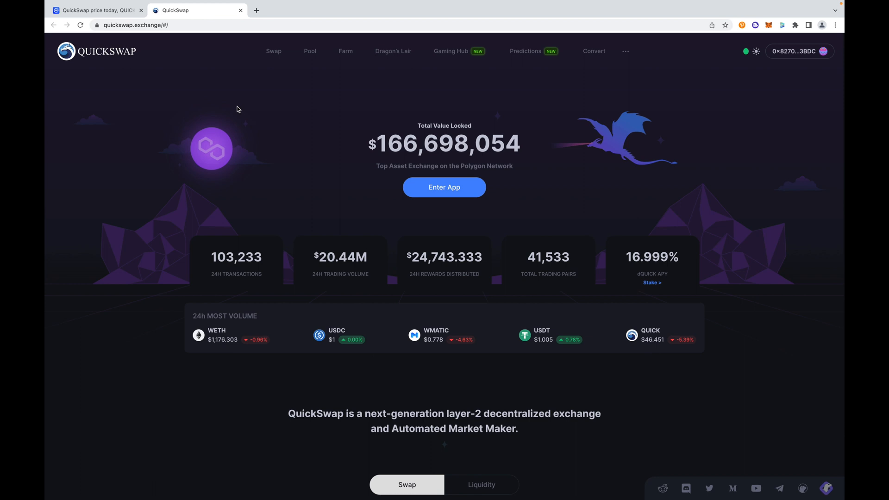
mouse_move(280, 154)
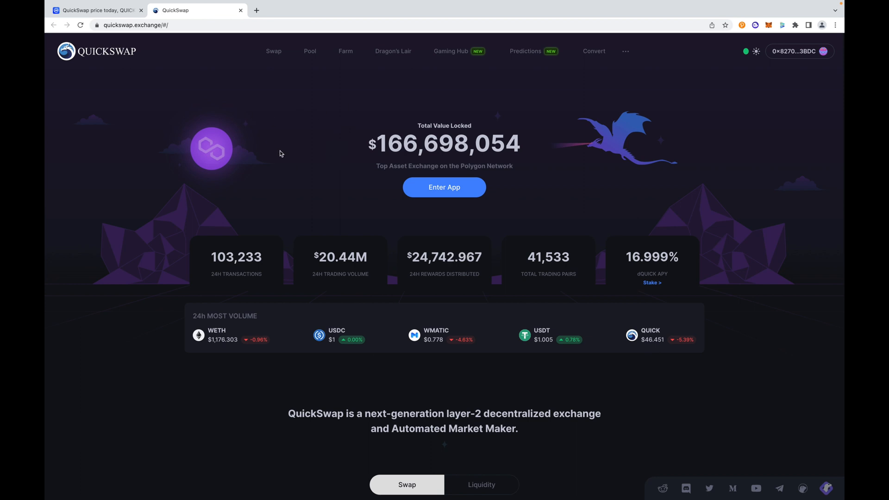
mouse_move(436, 128)
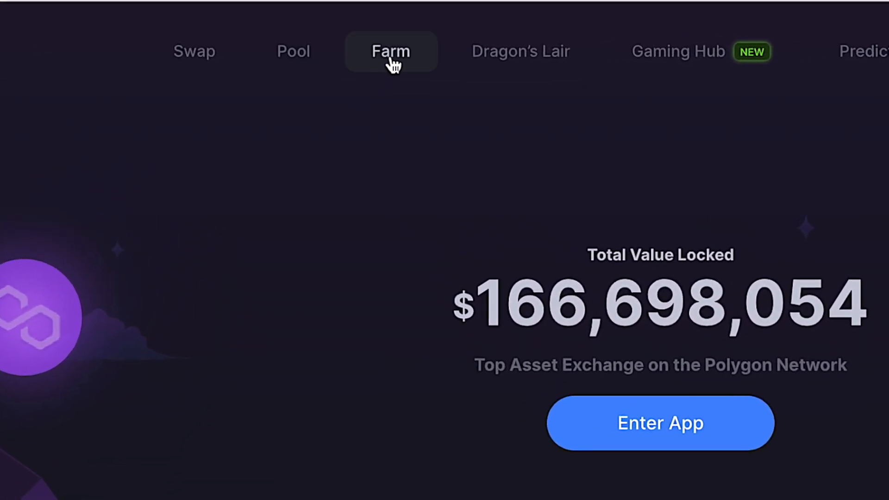
mouse_move(518, 51)
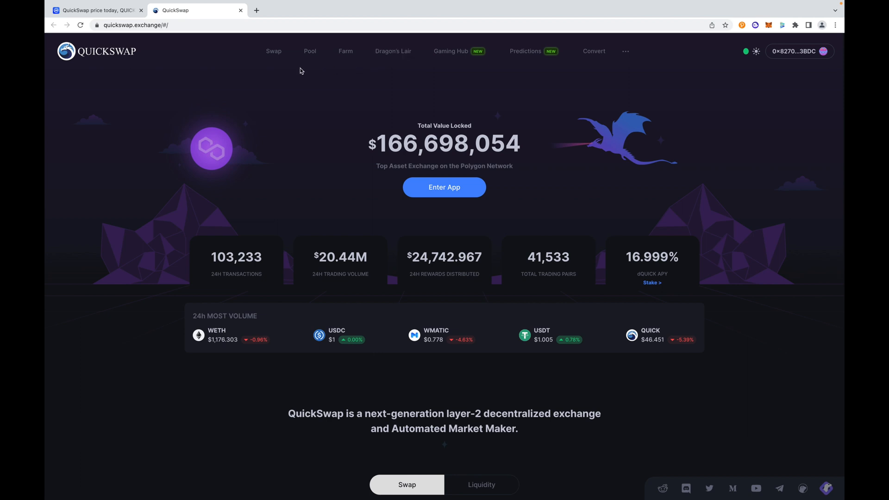
mouse_move(277, 70)
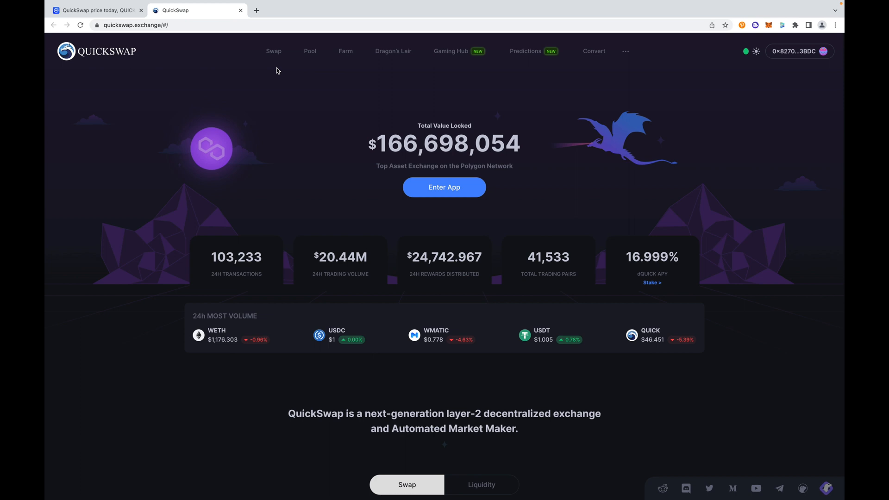
mouse_move(273, 53)
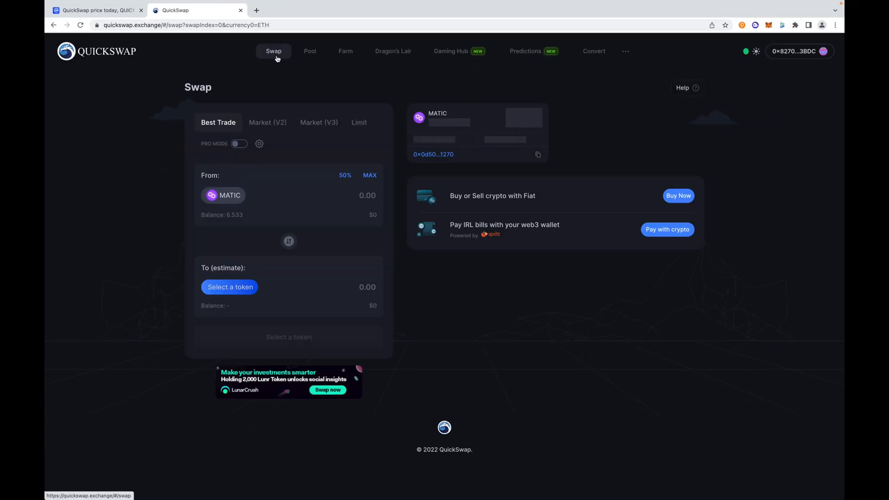
mouse_move(279, 101)
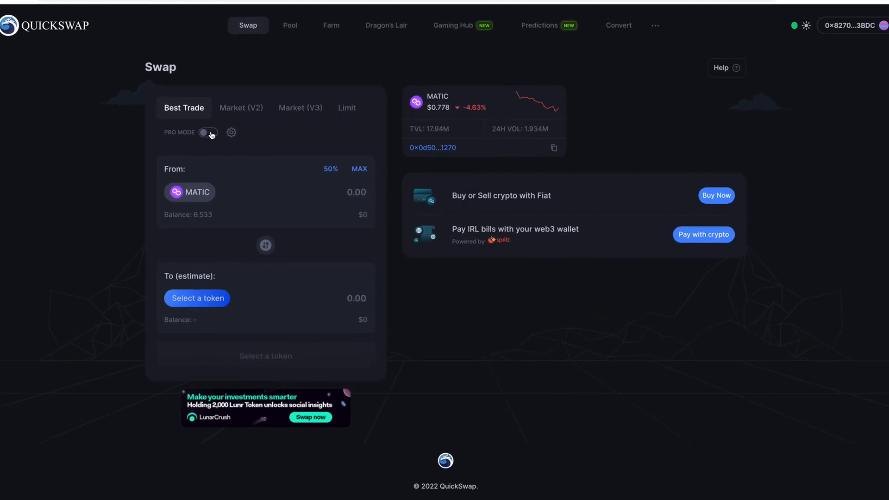
click(231, 133)
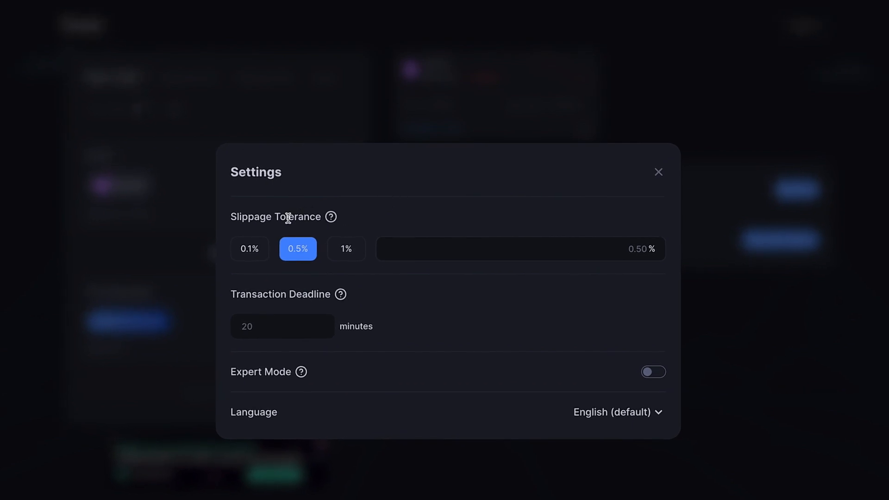
mouse_move(475, 394)
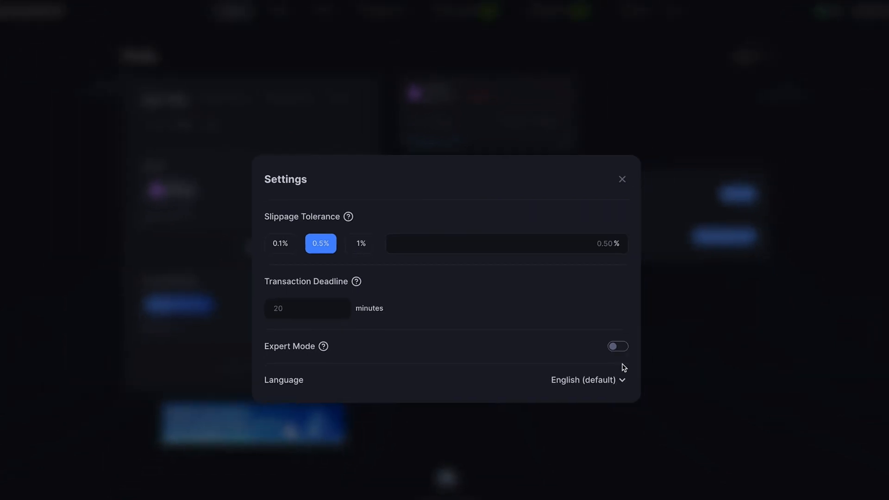
click(622, 179)
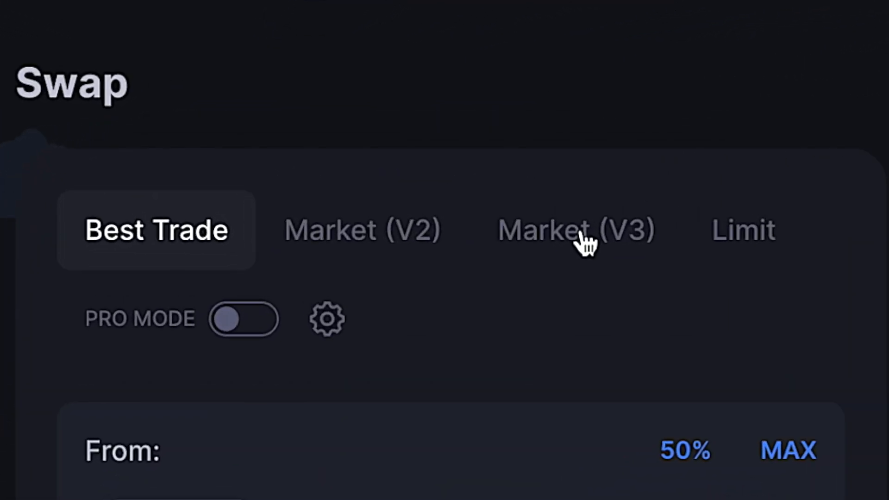
mouse_move(388, 241)
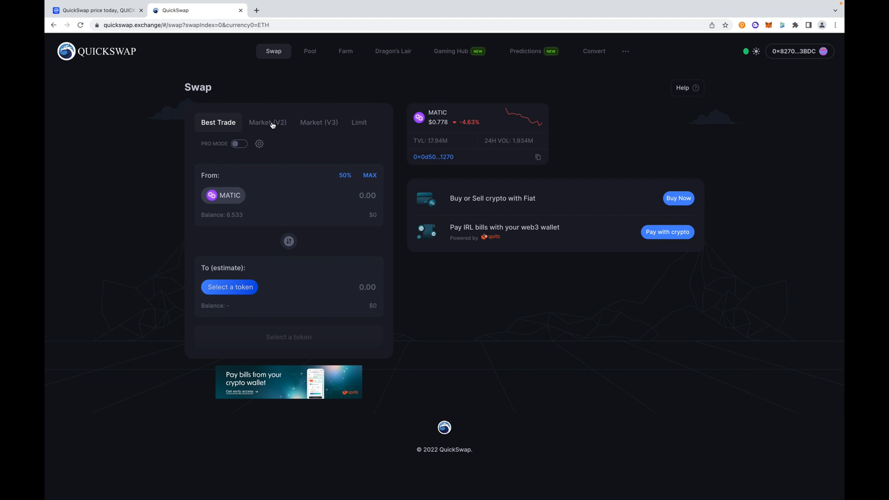
click(319, 122)
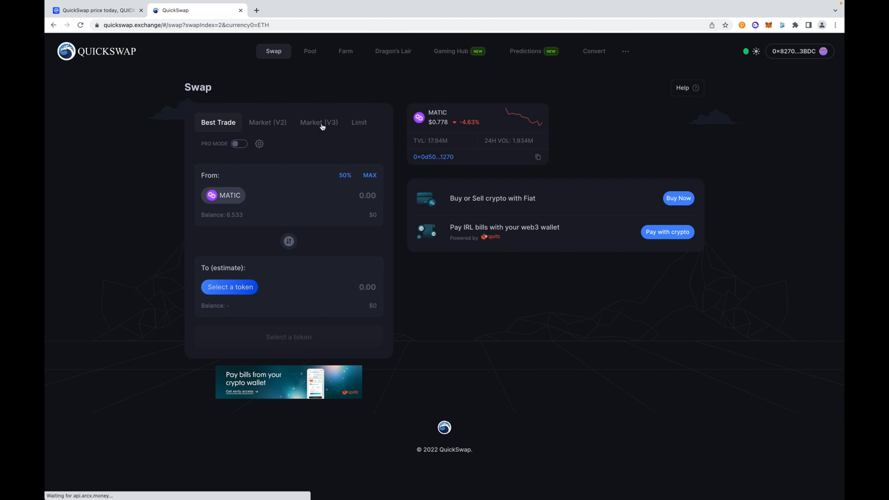
click(318, 122)
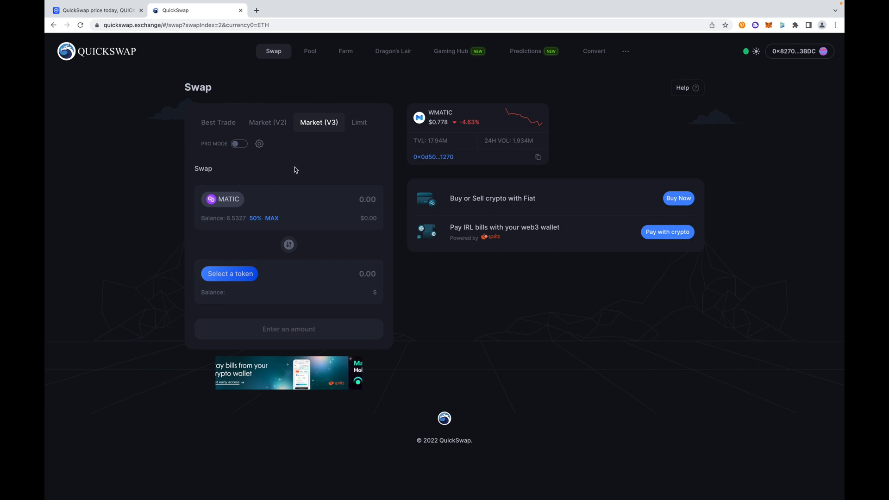
click(218, 122)
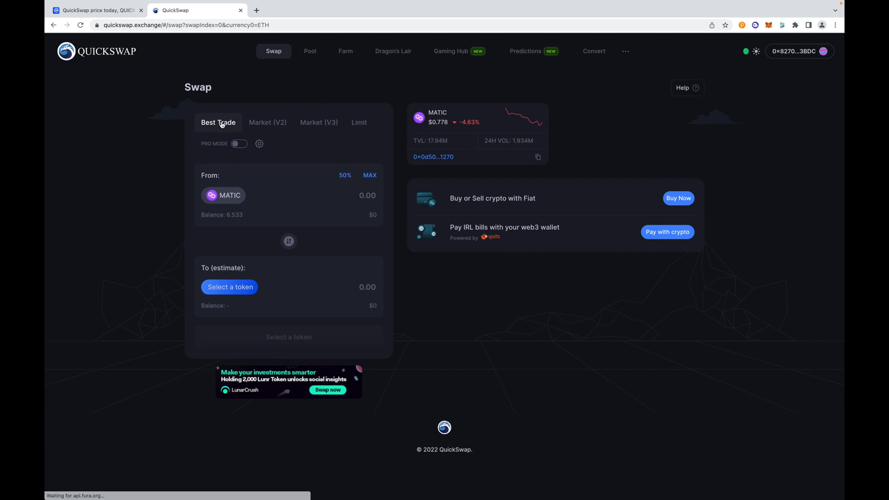
mouse_move(305, 180)
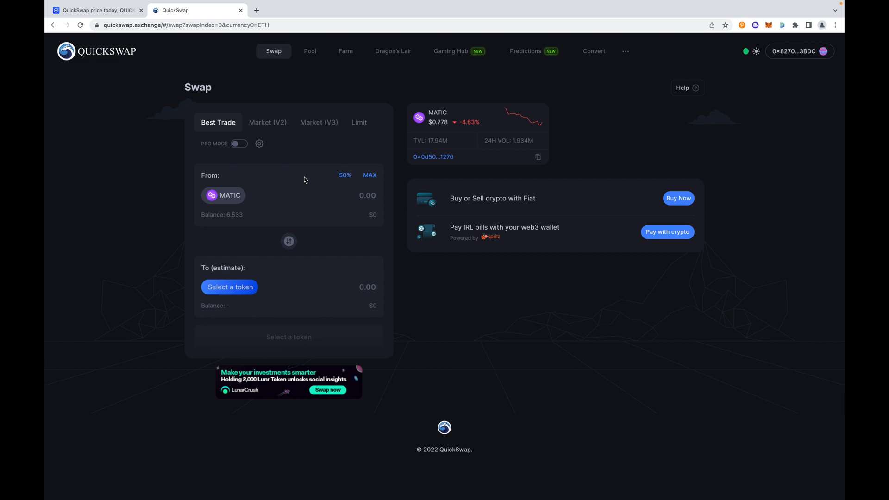
mouse_move(310, 173)
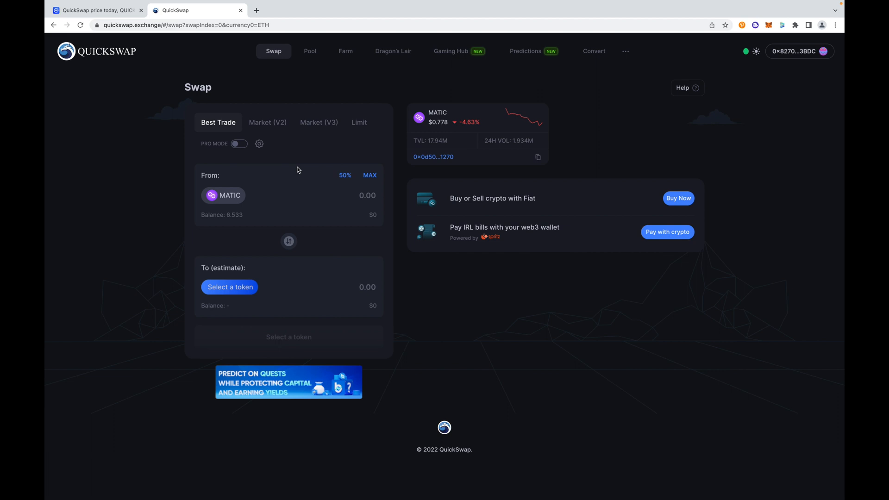
mouse_move(315, 131)
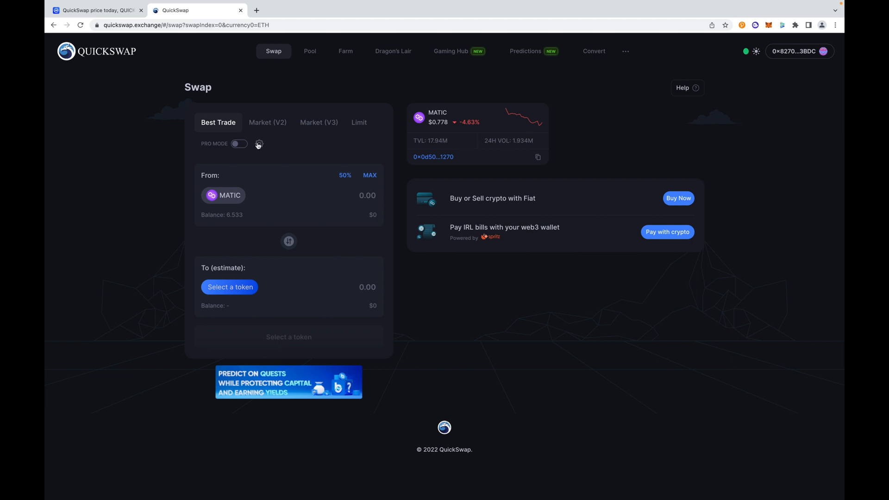
mouse_move(227, 176)
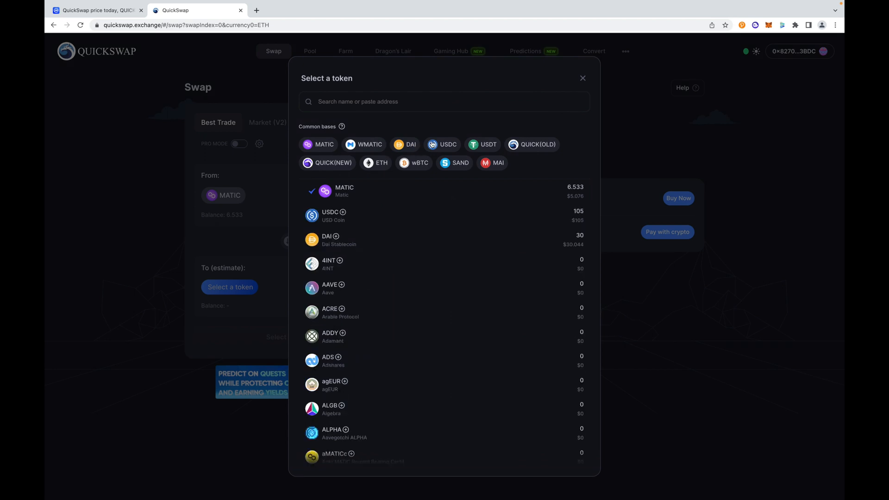
Step: Choose USDC as the From token and RNDR (searched as 'rend') as the To token
click(328, 216)
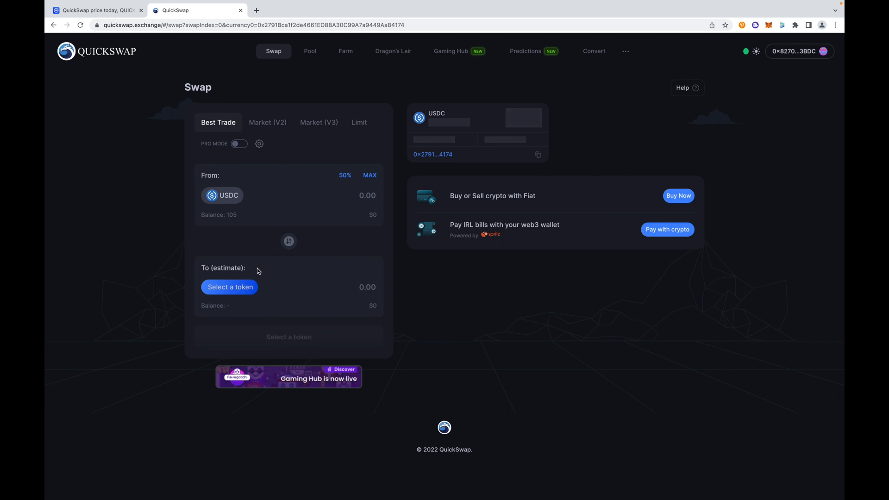
click(230, 287)
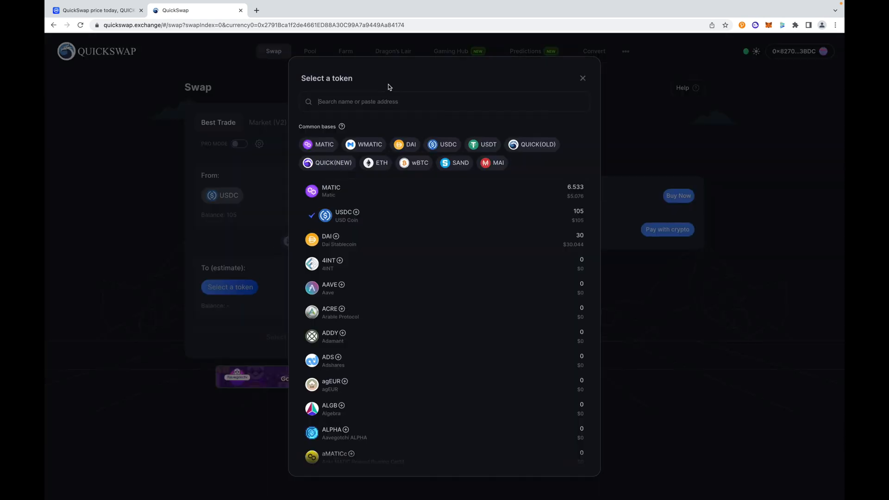
text(rend)
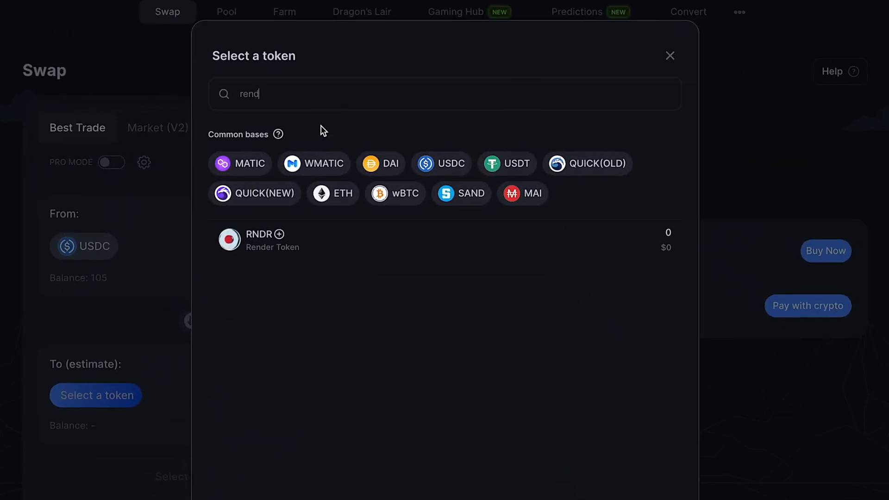
click(258, 240)
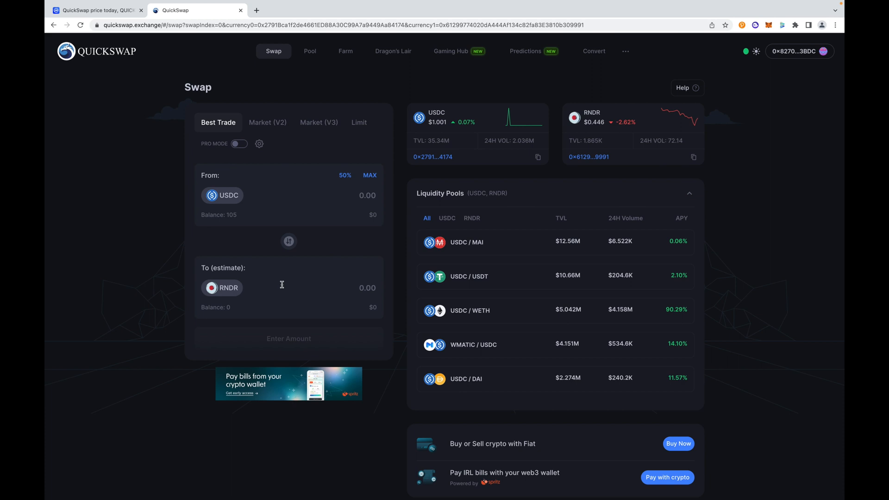
mouse_move(339, 284)
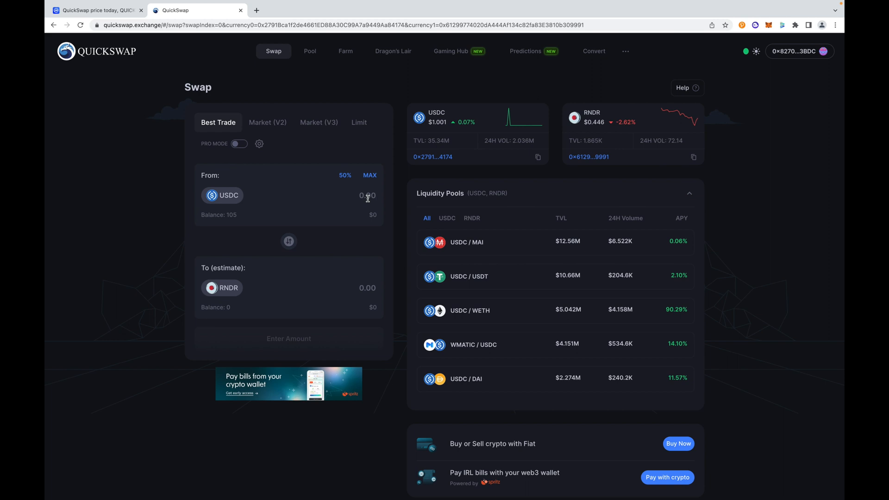
Step: Enter 50 USDC to swap, quoting about 111.9 RNDR
text(50)
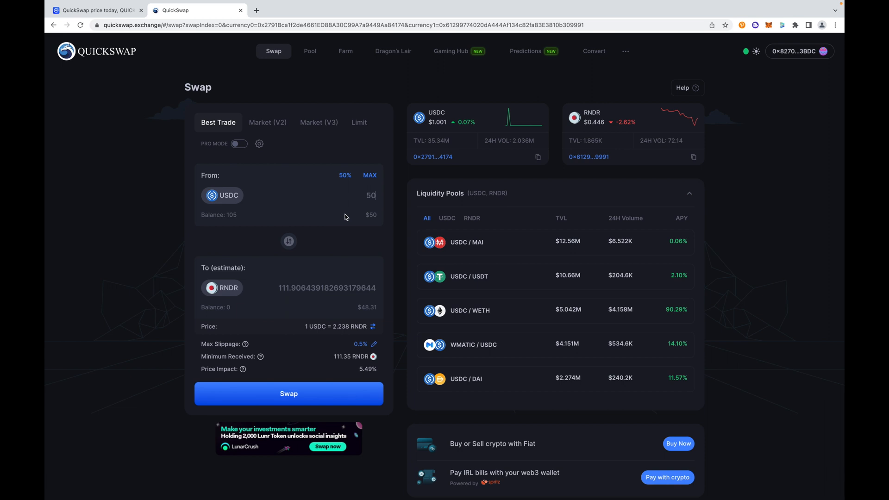
mouse_move(322, 244)
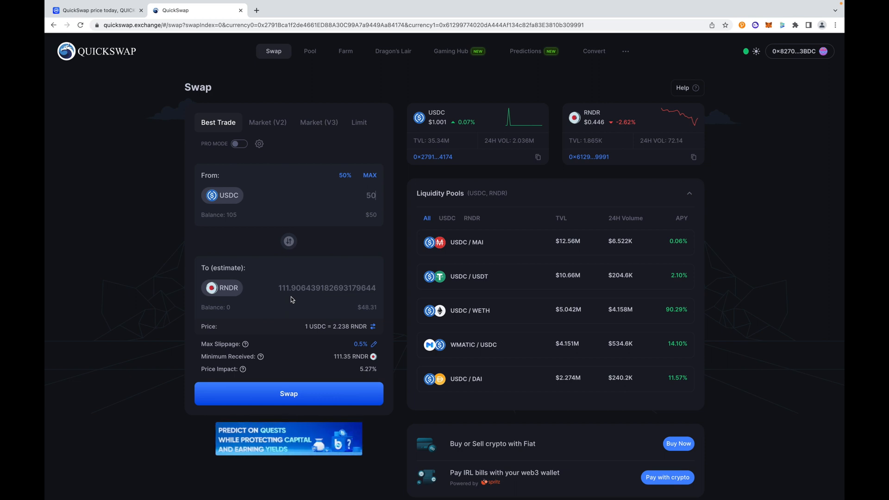
mouse_move(236, 251)
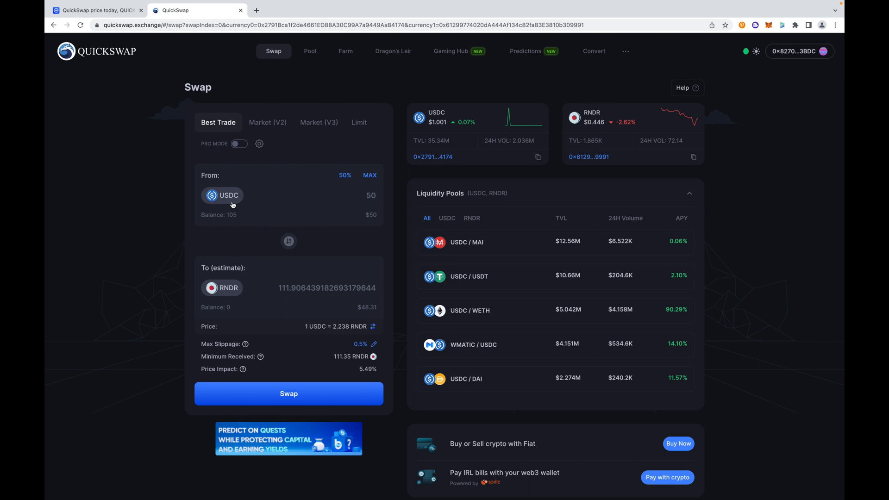
click(222, 195)
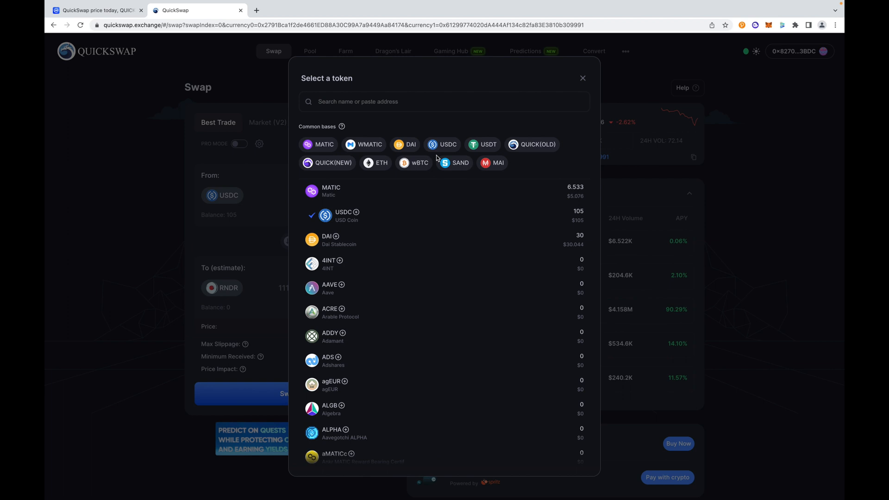
mouse_move(443, 149)
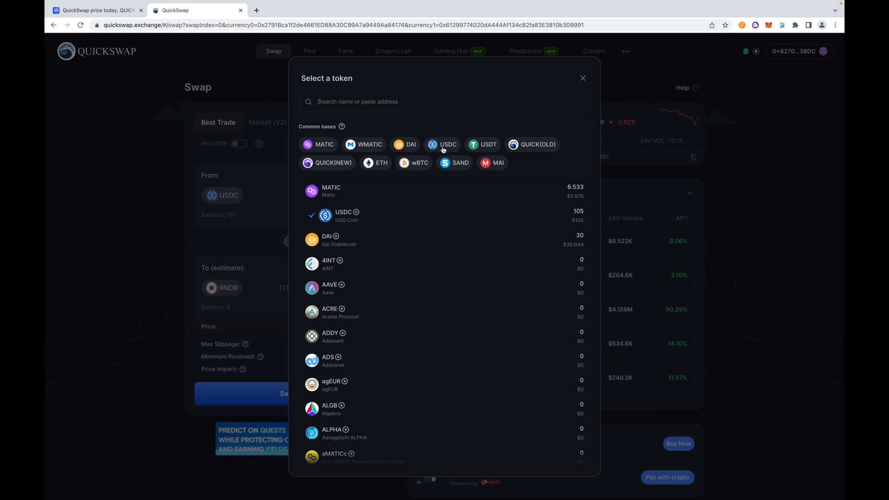
mouse_move(448, 147)
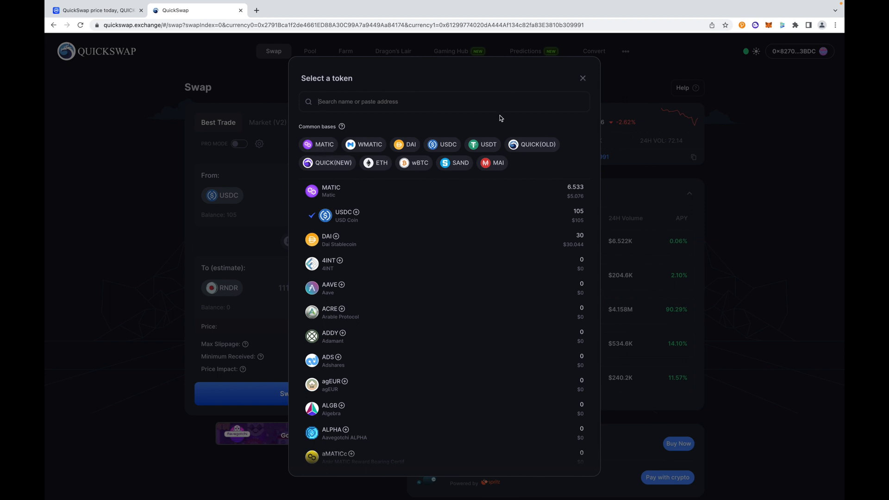
click(582, 78)
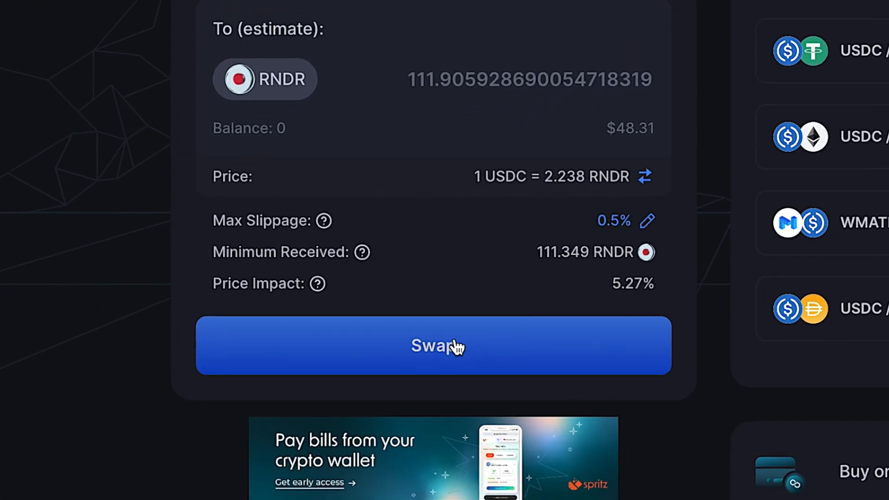
Step: Start the 50 USDC to RNDR swap and confirm its details for wallet approval
scroll(down, 3)
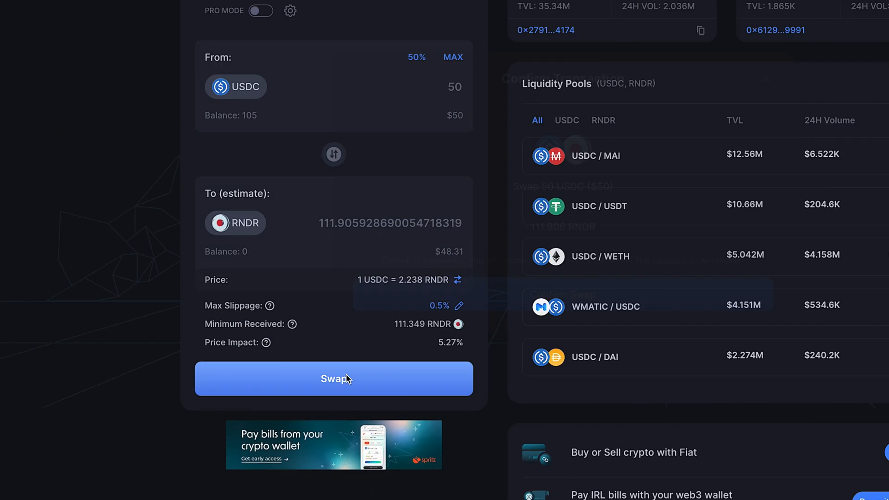
click(334, 378)
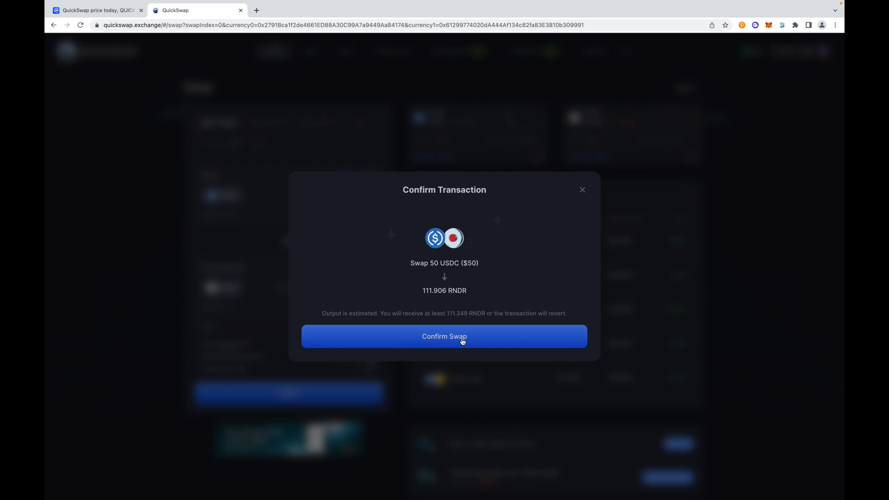
click(443, 336)
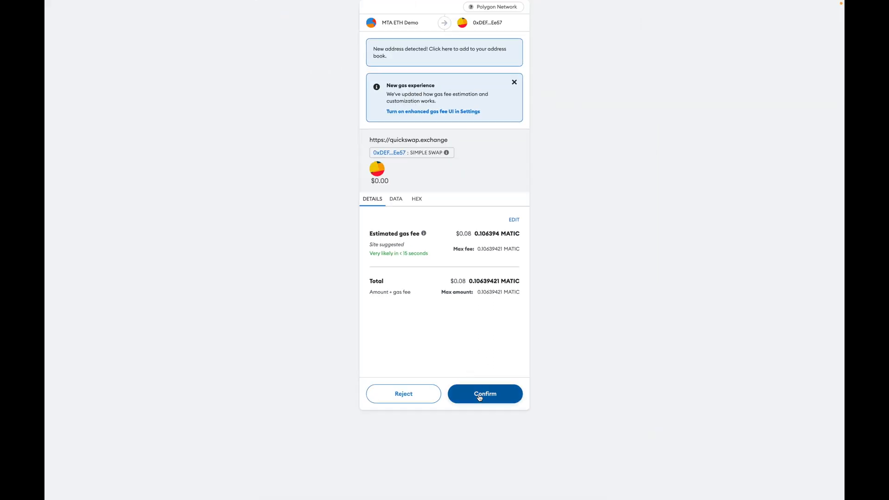
Step: Confirm the swap in MetaMask and dismiss the submitted and completed notices
click(484, 393)
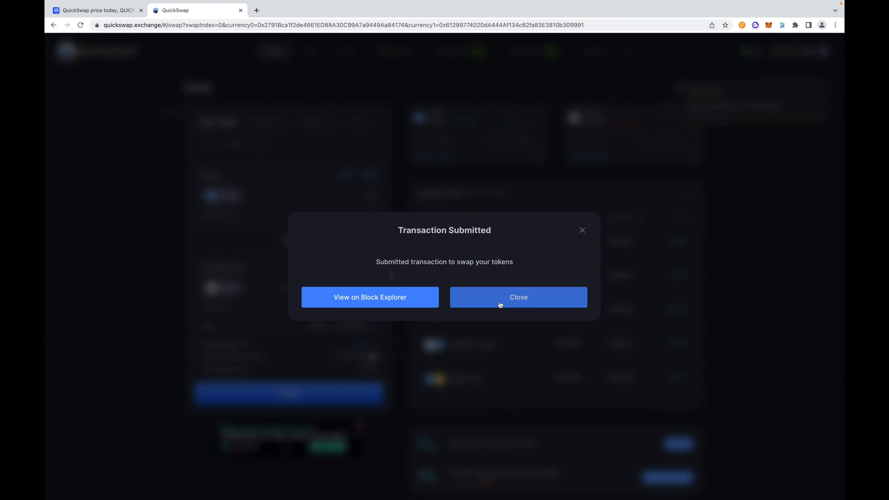
click(517, 297)
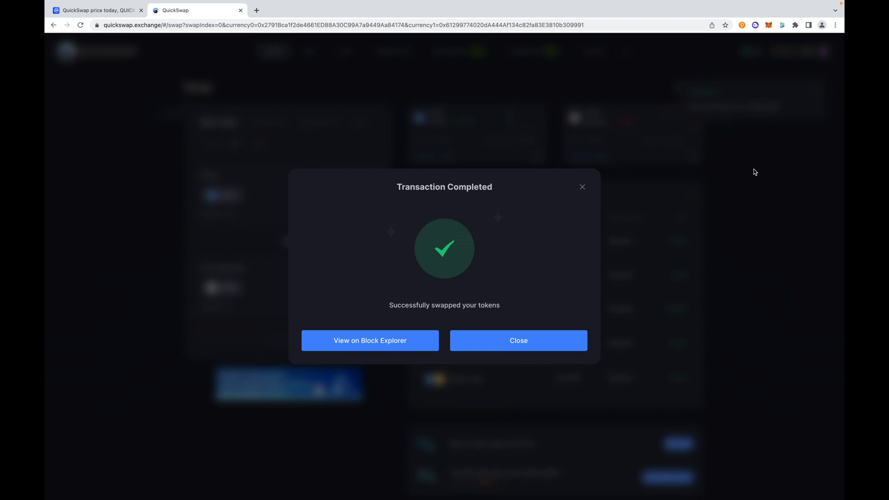
mouse_move(518, 340)
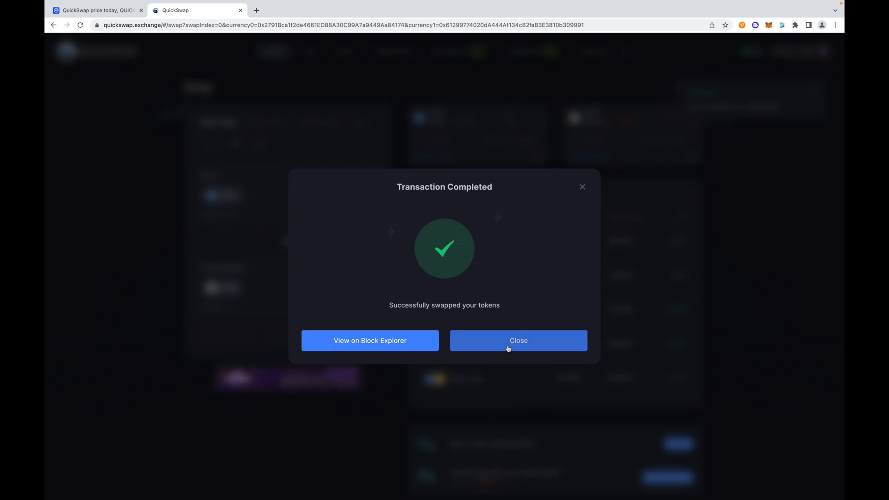
click(517, 339)
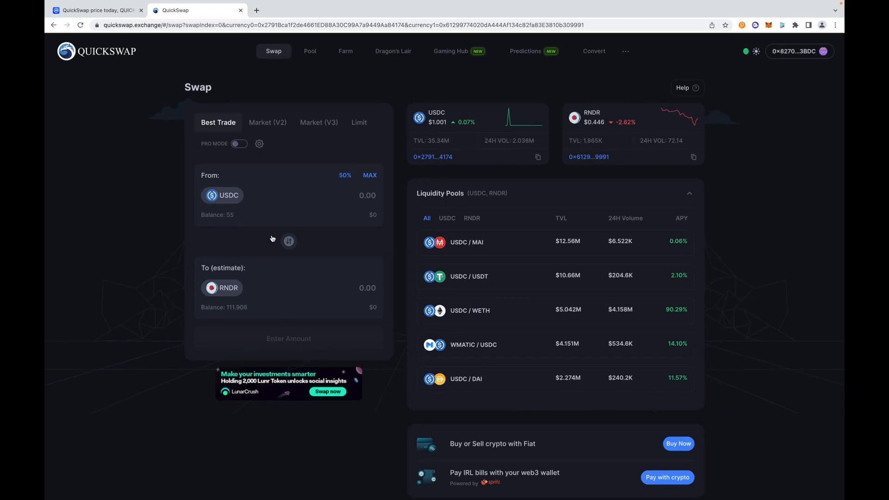
mouse_move(619, 84)
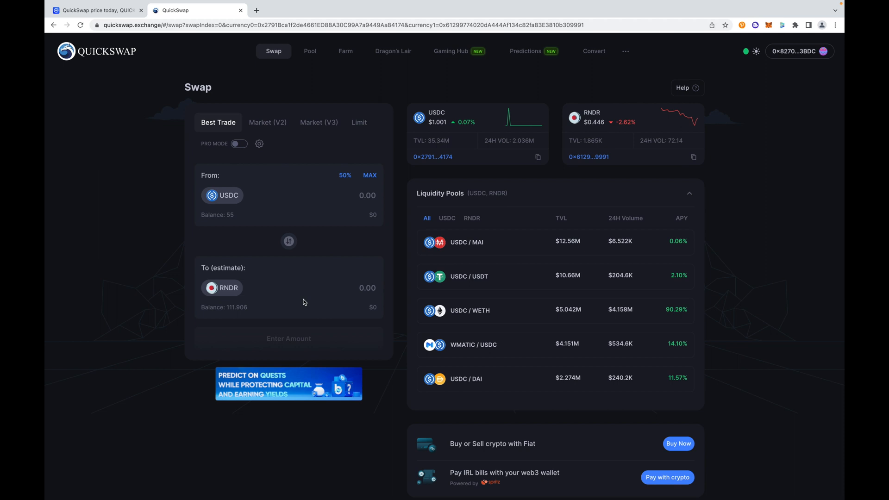
mouse_move(311, 288)
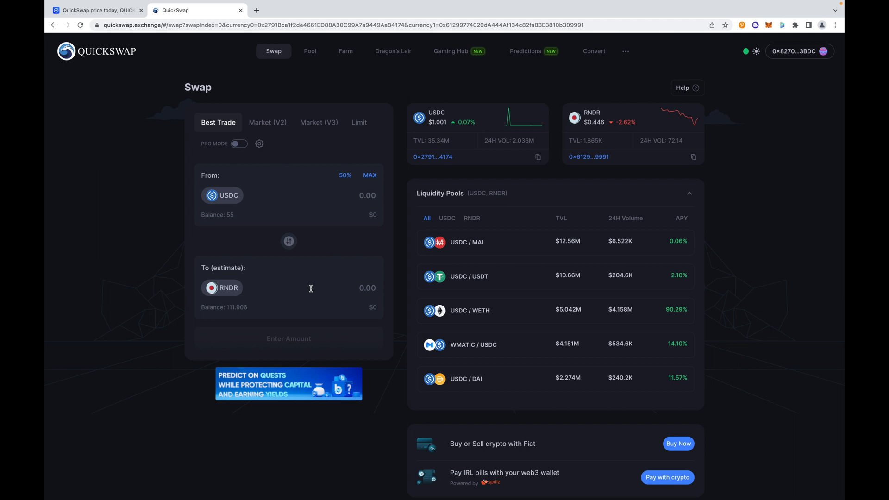
mouse_move(310, 88)
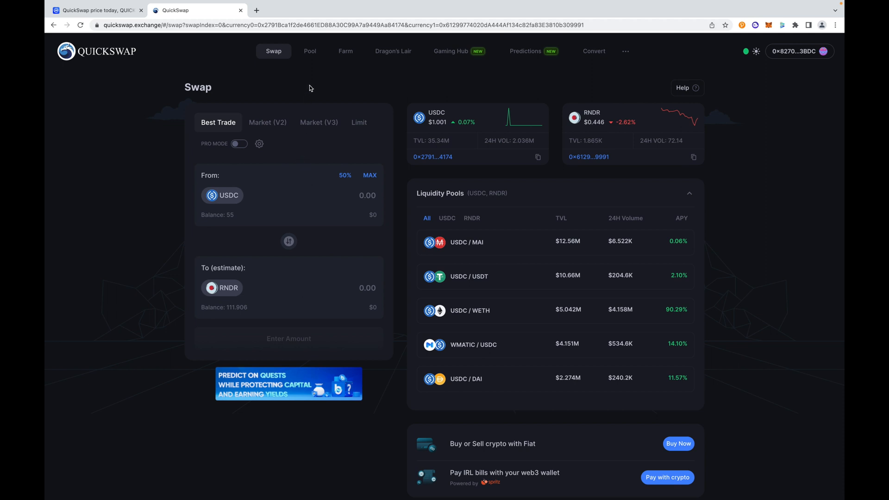
mouse_move(346, 51)
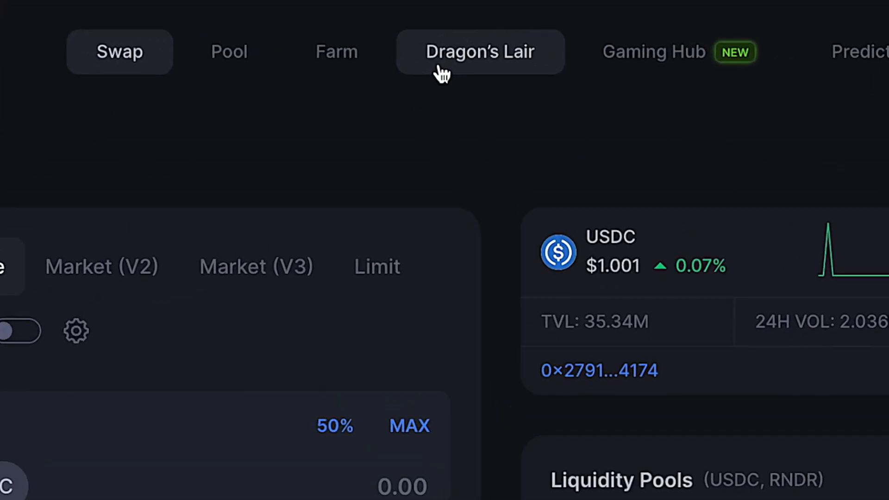
Step: Go to Dragon's Lair and bring the Dragon's Syrup TEL pool into view
click(480, 51)
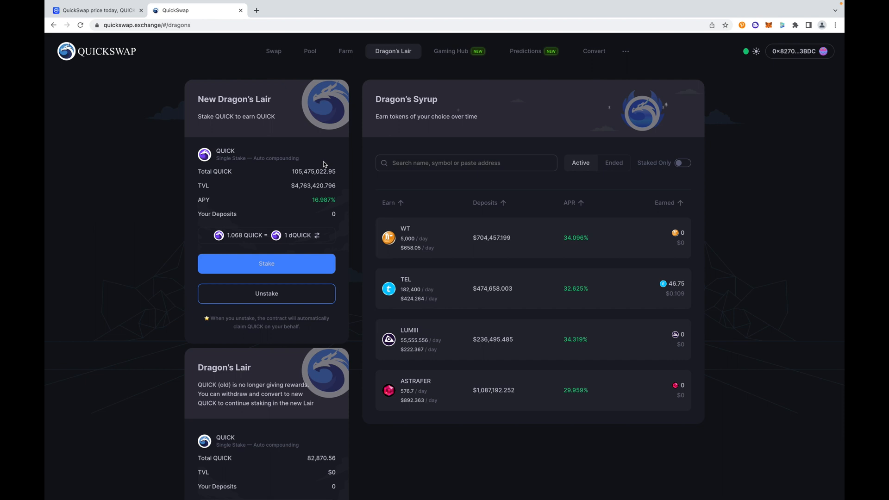
mouse_move(348, 205)
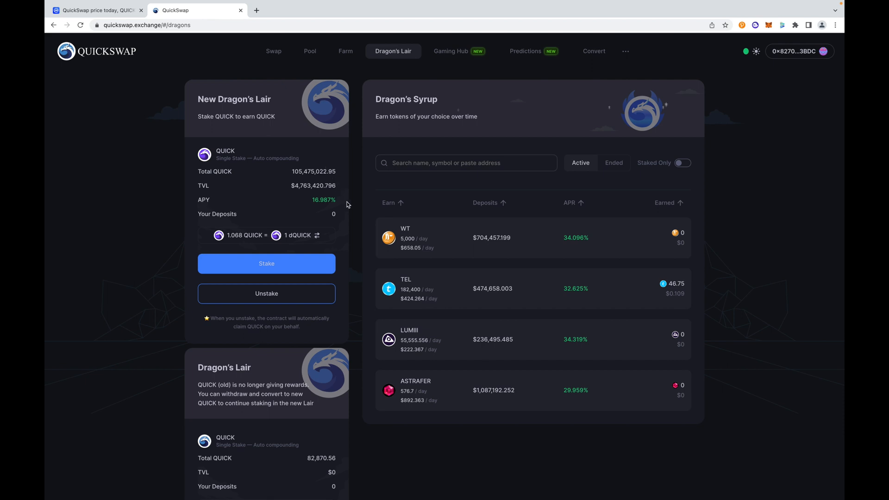
mouse_move(346, 206)
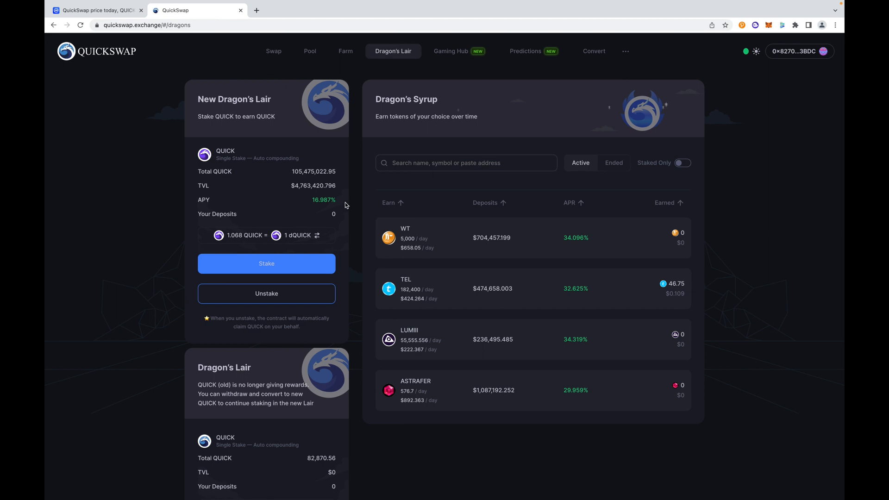
mouse_move(301, 217)
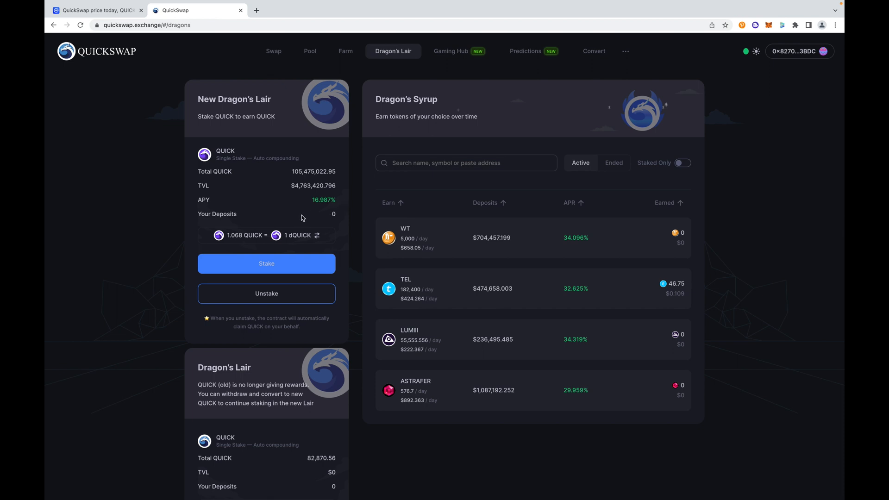
mouse_move(441, 273)
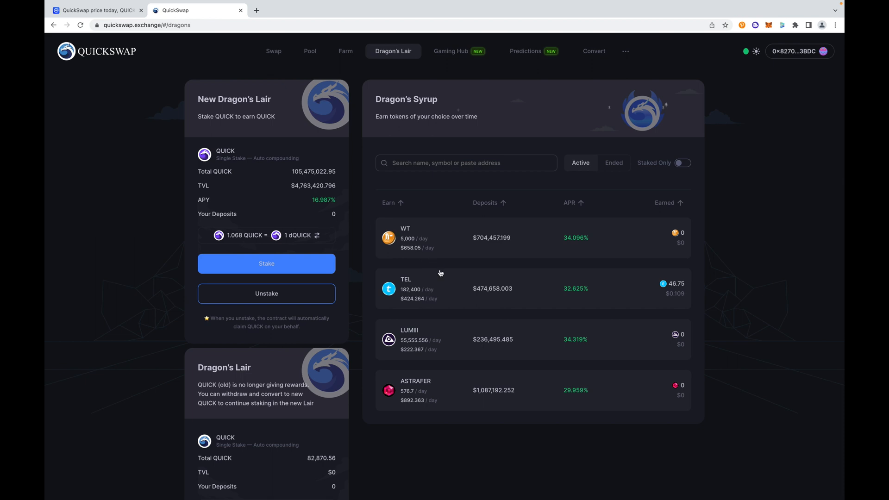
mouse_move(461, 299)
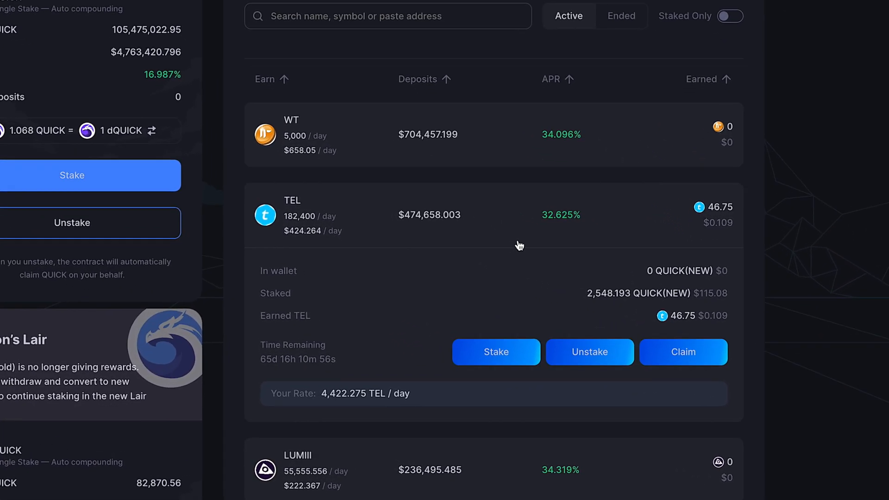
scroll(down, 3)
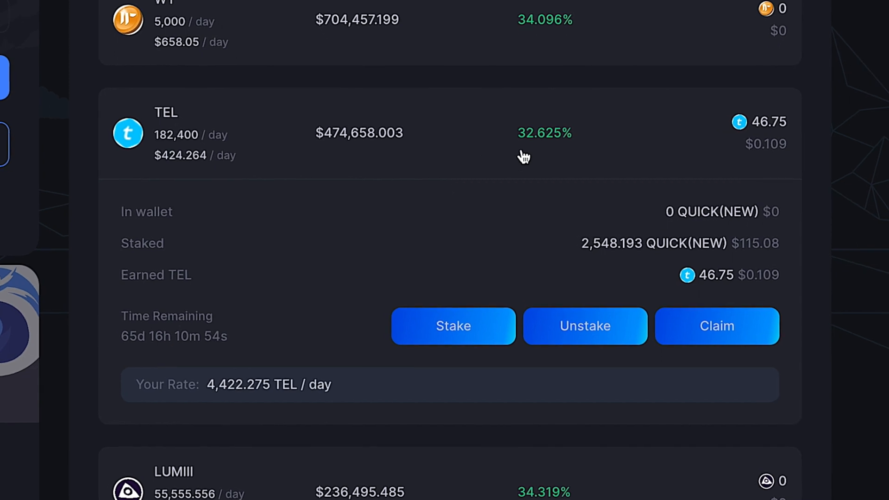
mouse_move(552, 176)
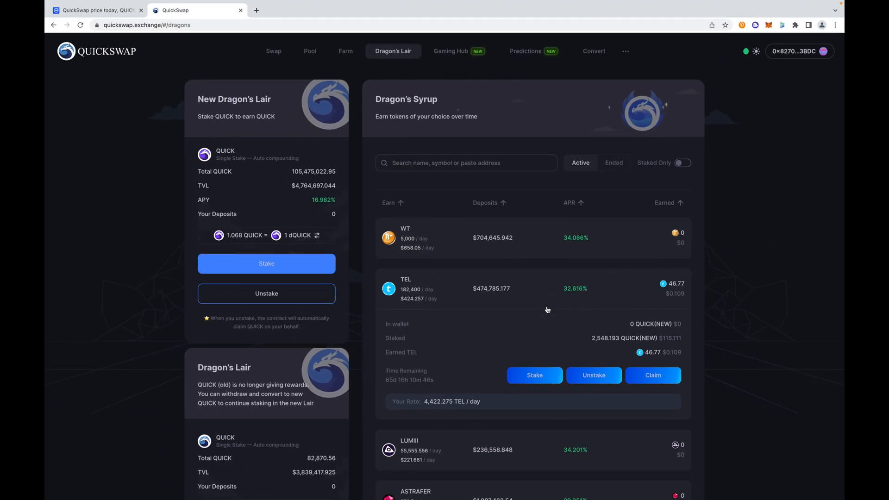
mouse_move(418, 267)
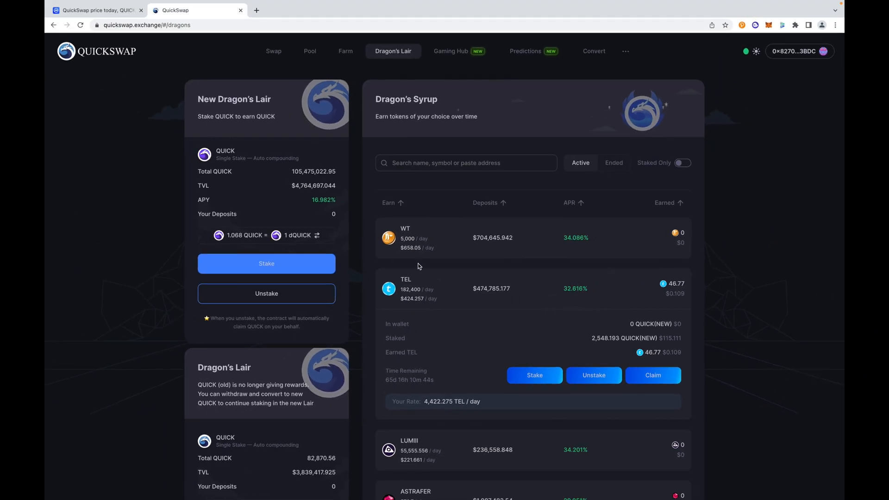
mouse_move(615, 352)
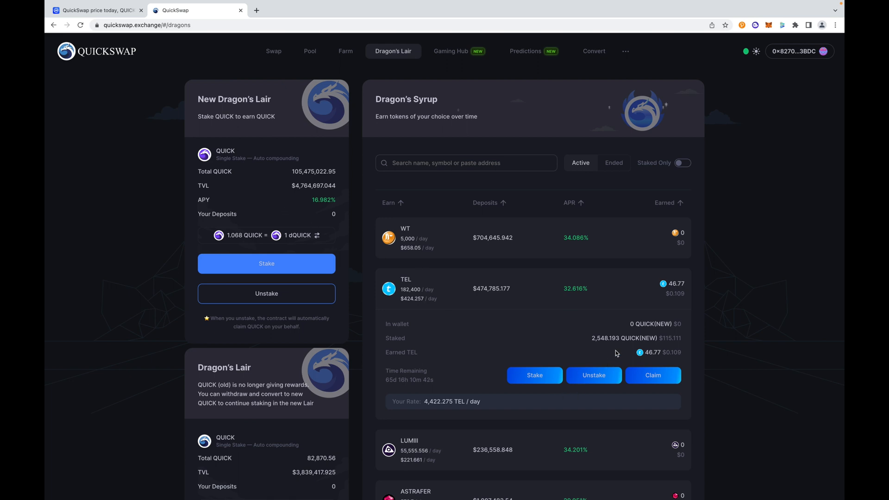
mouse_move(606, 353)
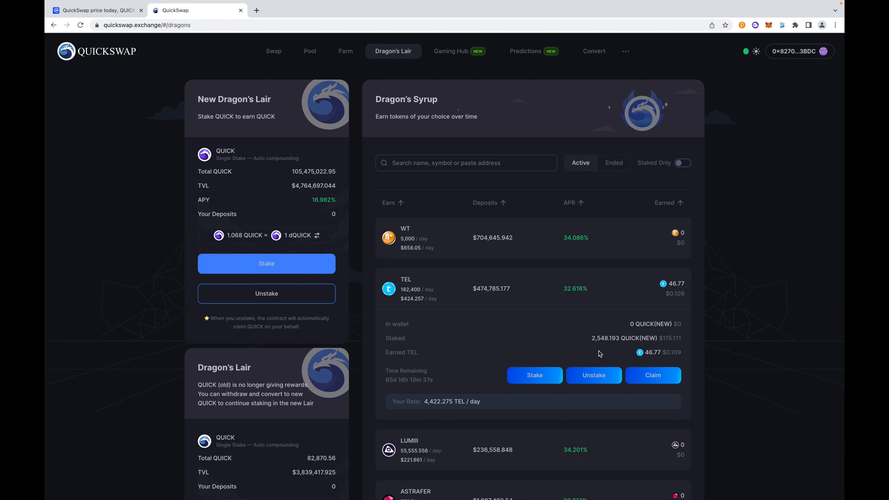
mouse_move(601, 347)
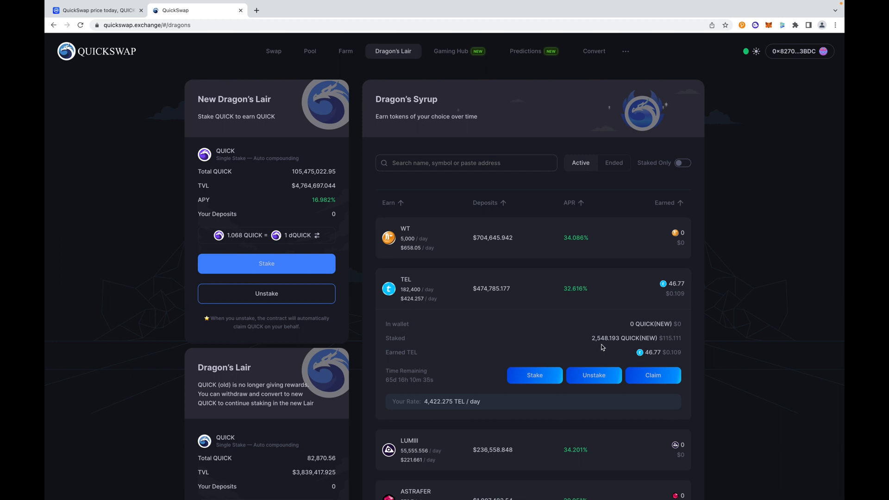
mouse_move(572, 338)
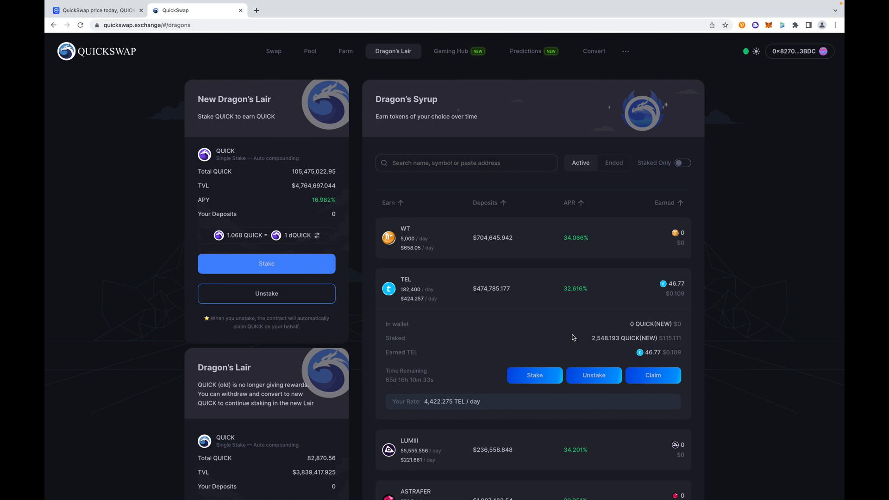
mouse_move(615, 347)
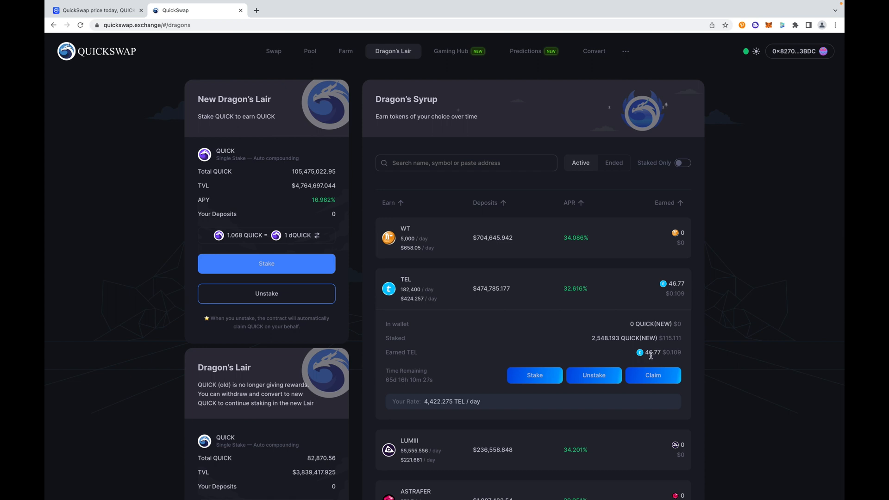
mouse_move(425, 401)
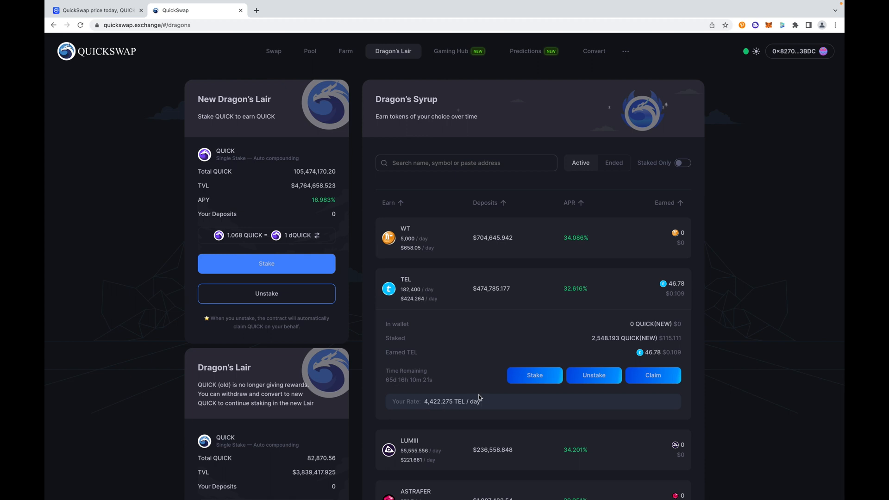
mouse_move(574, 332)
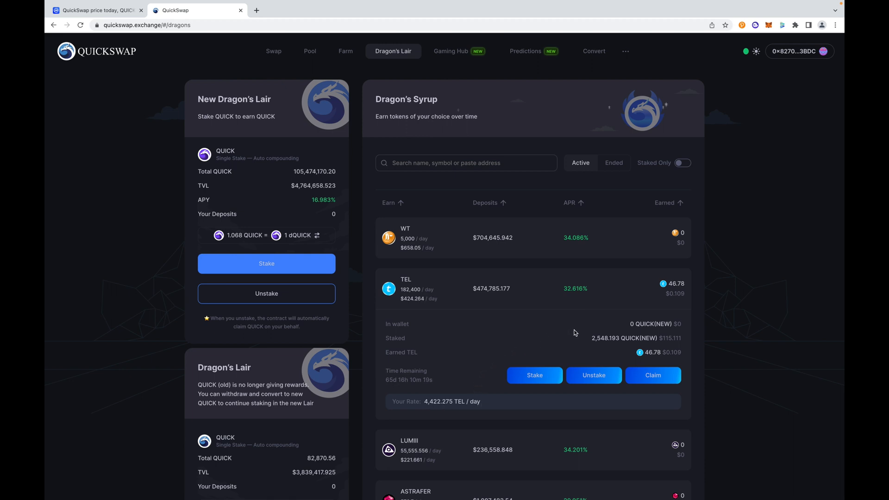
mouse_move(469, 322)
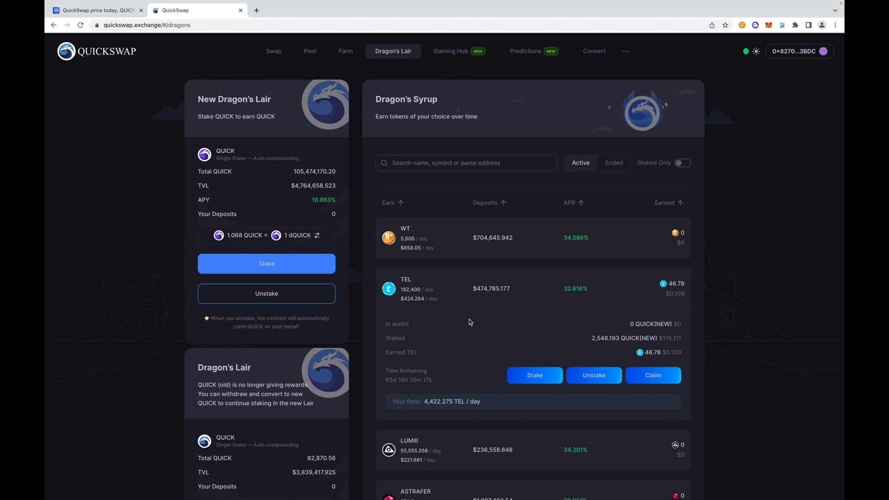
mouse_move(370, 276)
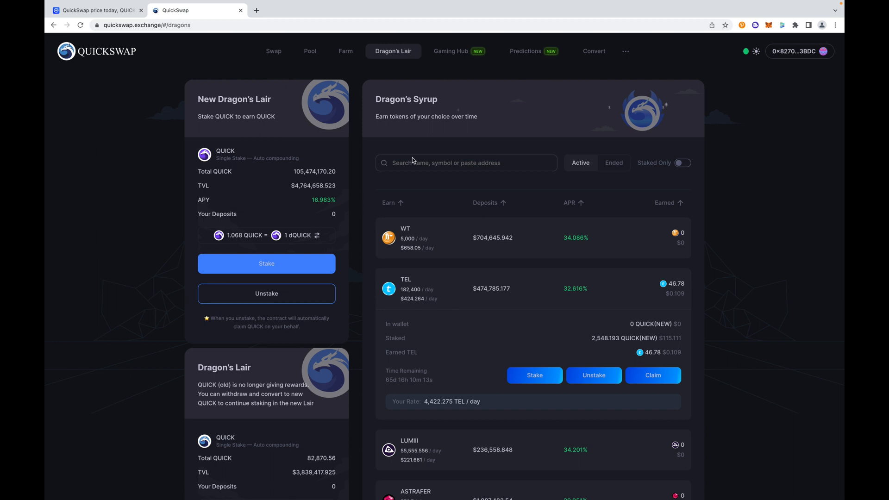
mouse_move(273, 50)
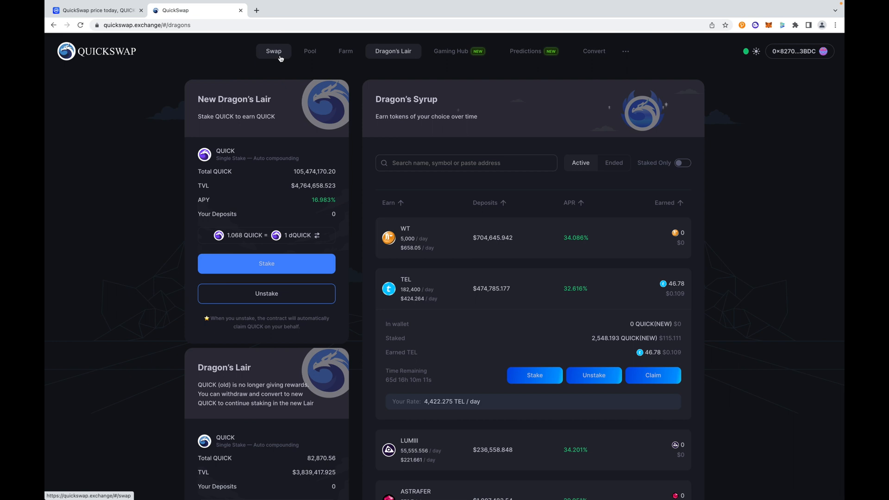
Step: Go to Swap and set USDC as From and QUICK(NEW) as To
click(273, 51)
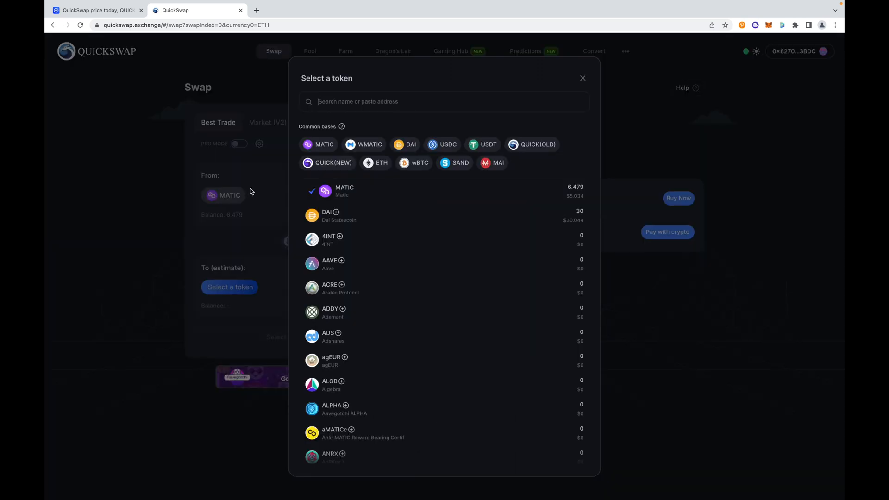
click(447, 145)
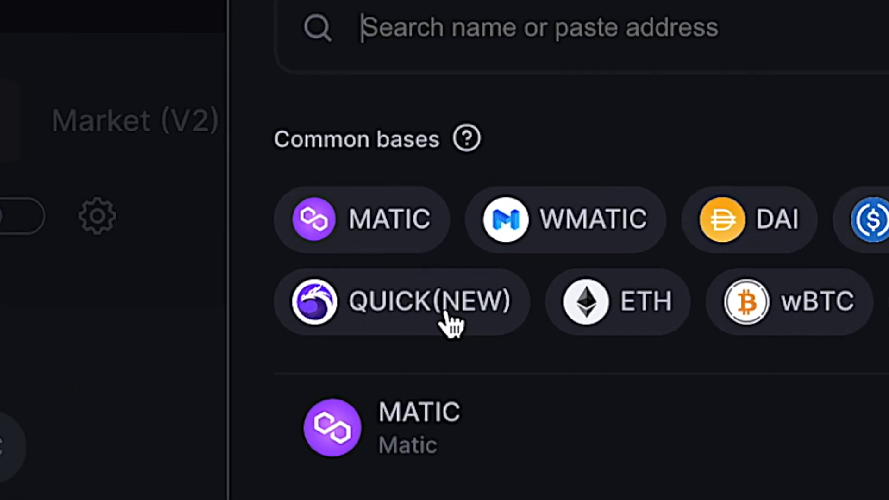
click(402, 301)
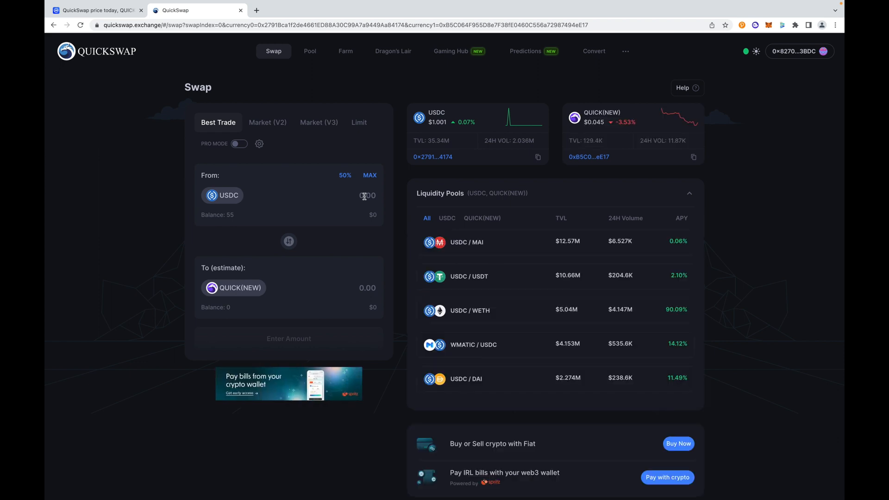
mouse_move(355, 203)
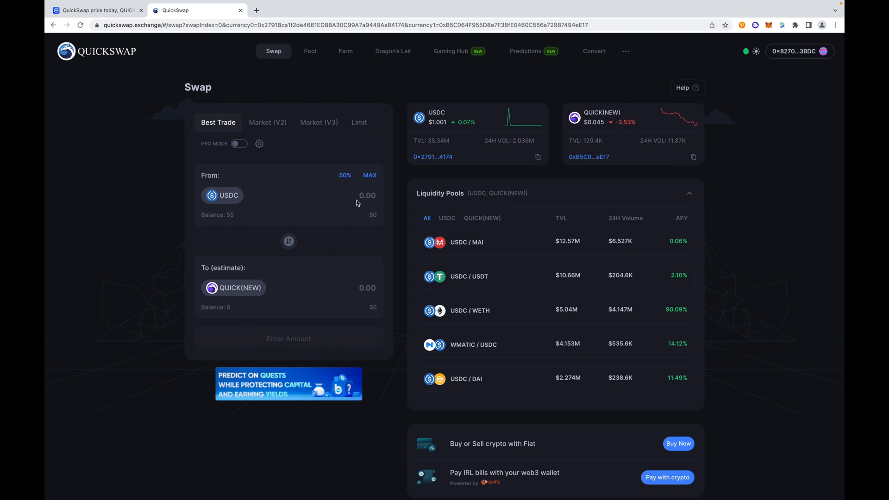
mouse_move(354, 214)
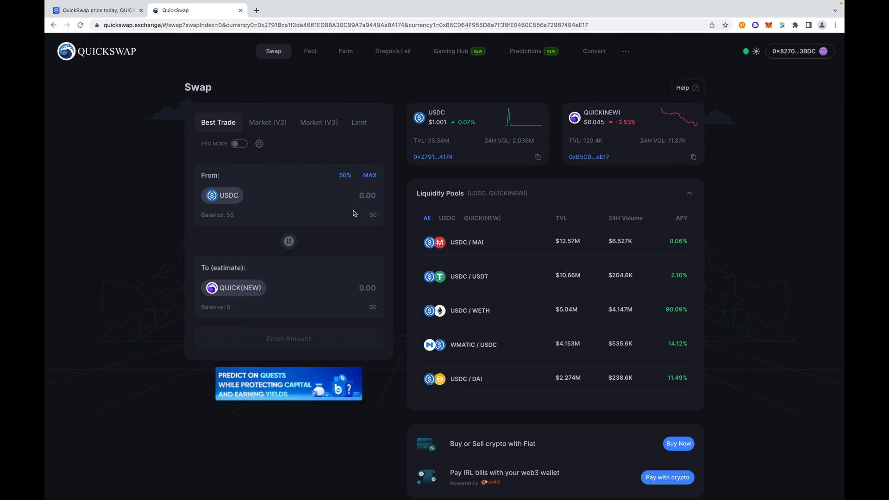
mouse_move(369, 185)
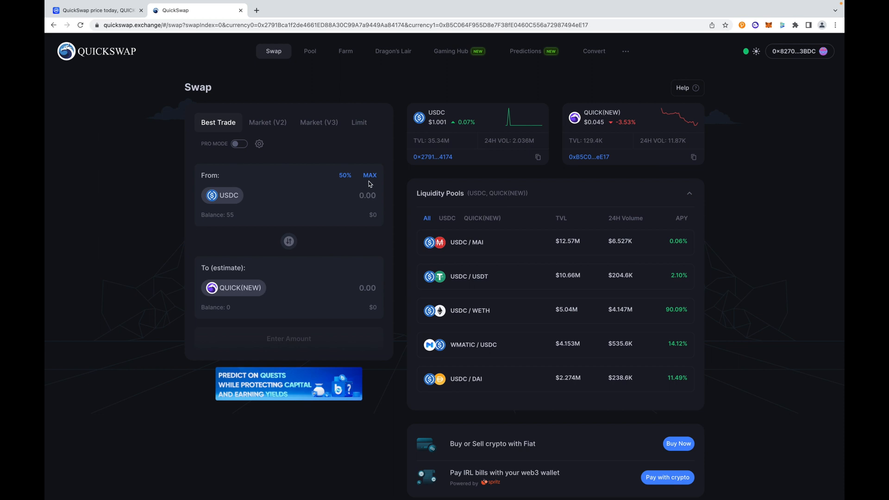
Step: Enter the full 55 USDC via MAX, start the swap for about 1,213.7 QUICK(NEW) and confirm it
click(370, 175)
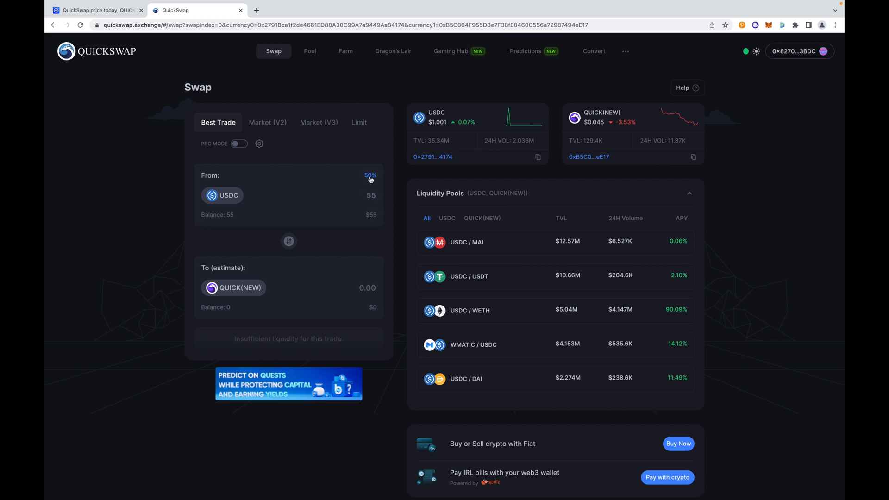
click(369, 175)
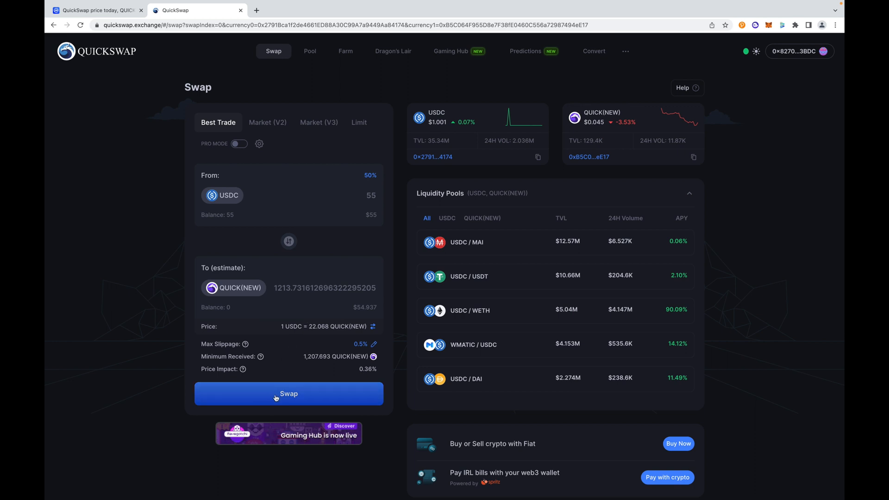
click(287, 393)
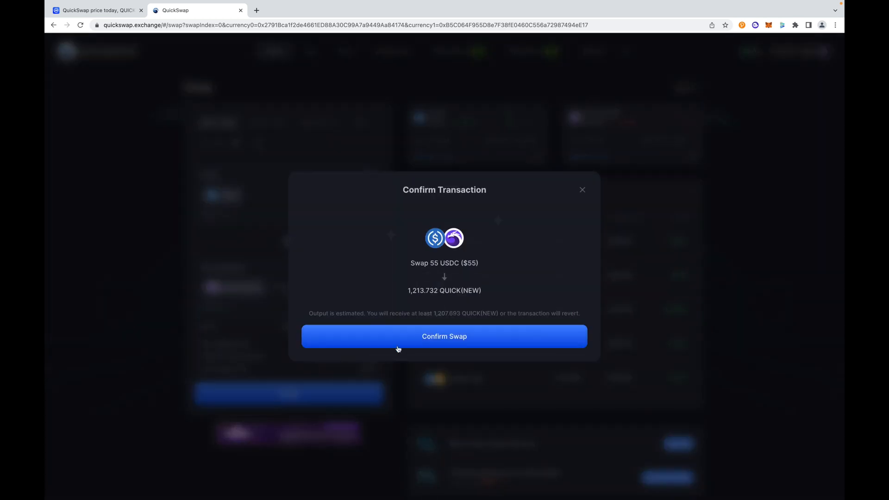
click(443, 336)
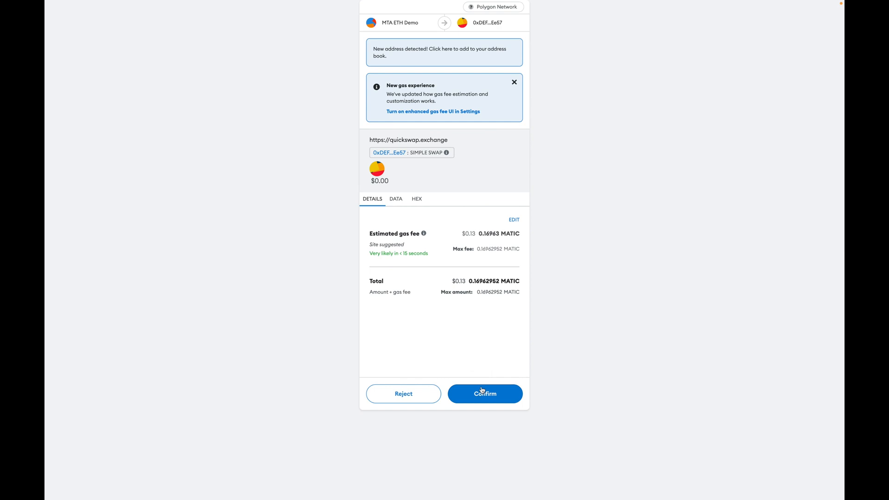
Step: Confirm the USDC to QUICK(NEW) swap in MetaMask and dismiss the submitted notice
click(485, 393)
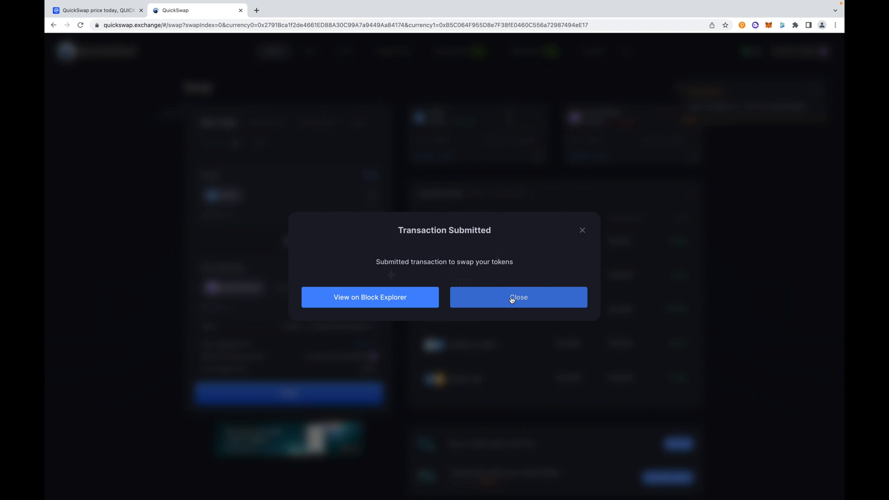
mouse_move(517, 297)
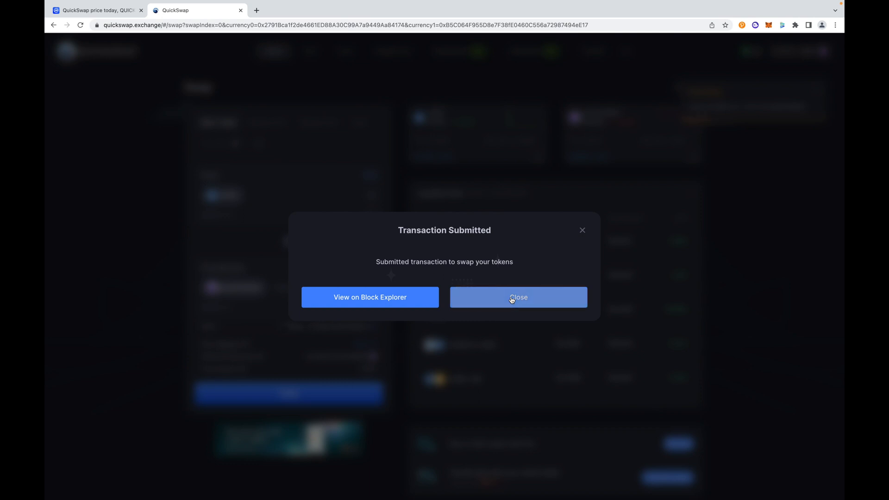
click(517, 297)
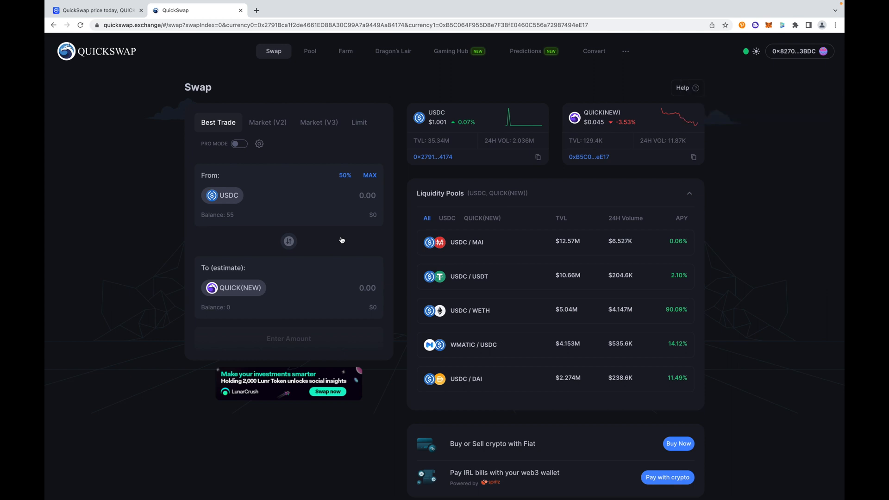
mouse_move(346, 228)
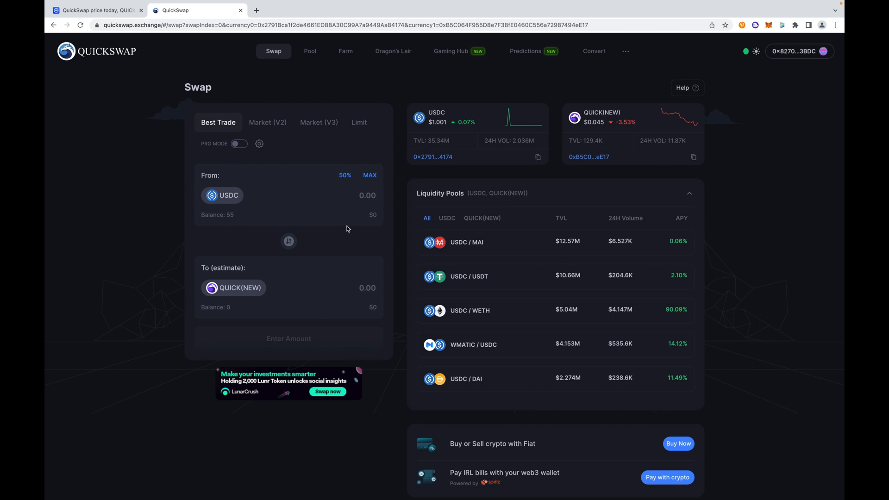
mouse_move(340, 135)
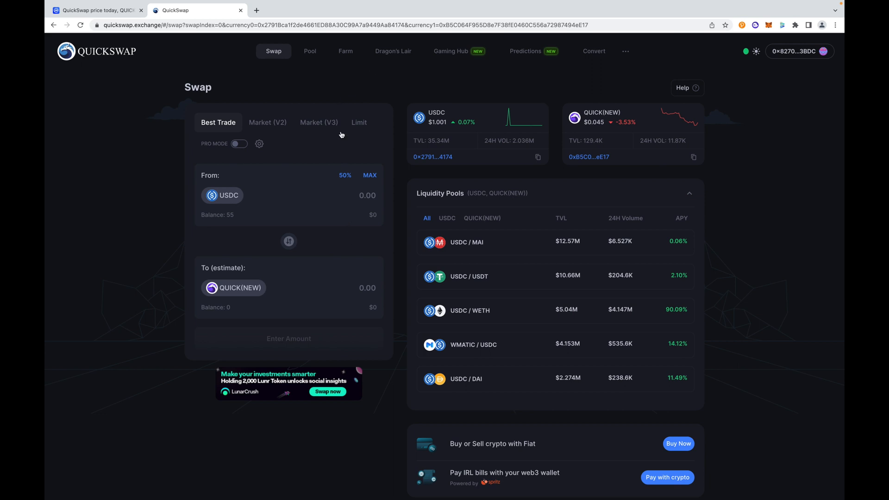
mouse_move(310, 275)
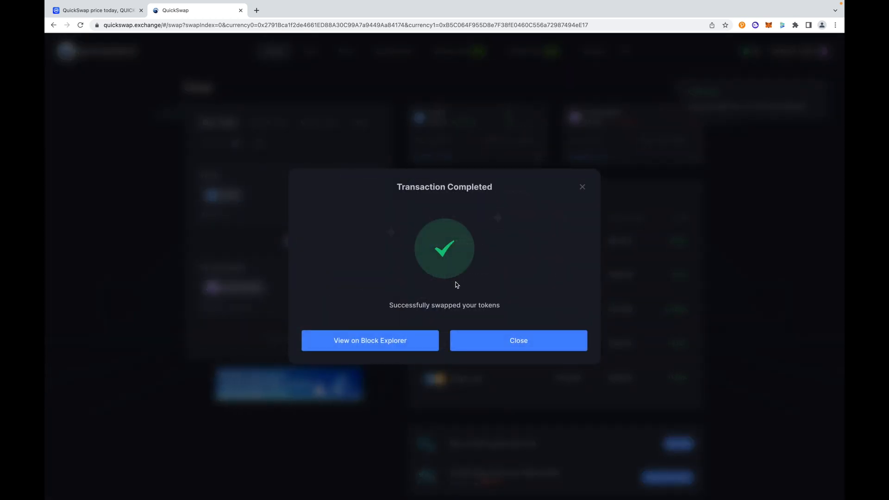
Step: Dismiss the completed notice, return to Dragon's Lair and open the TEL pool stake form
click(516, 339)
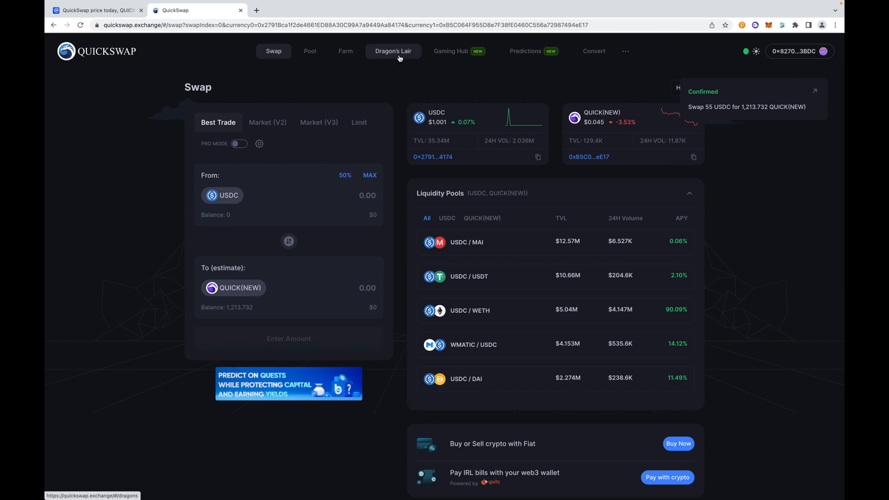
click(392, 51)
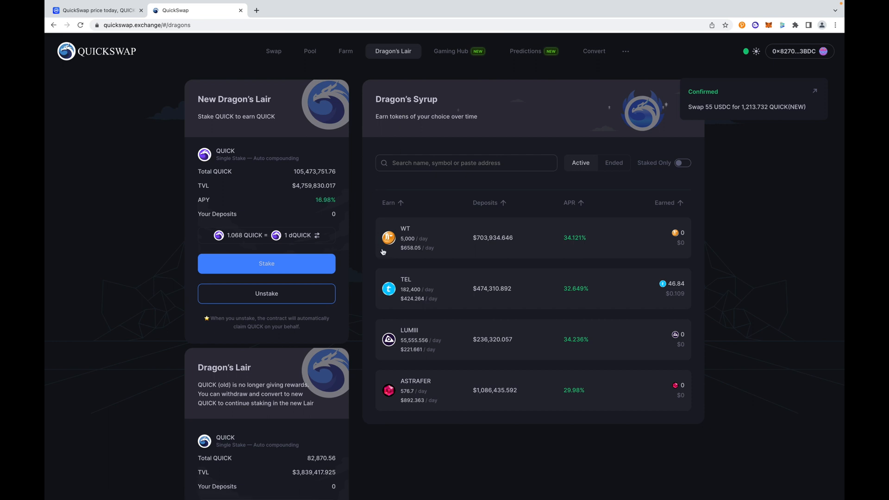
mouse_move(405, 286)
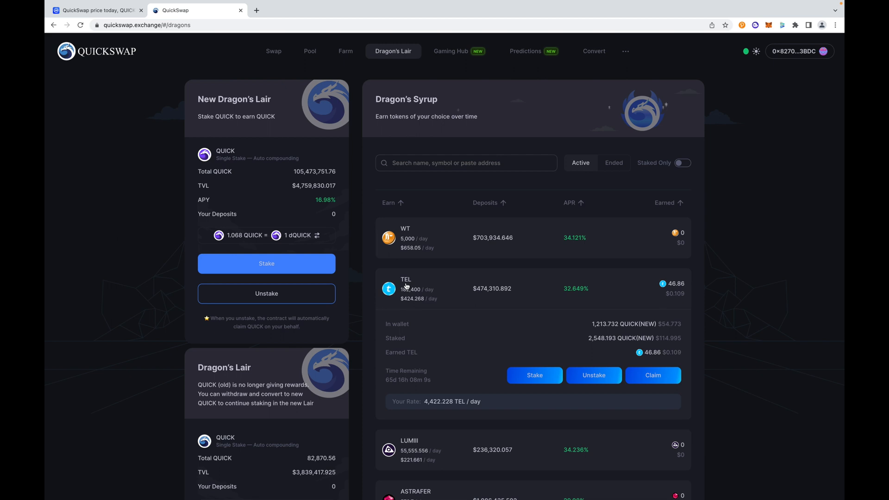
mouse_move(460, 291)
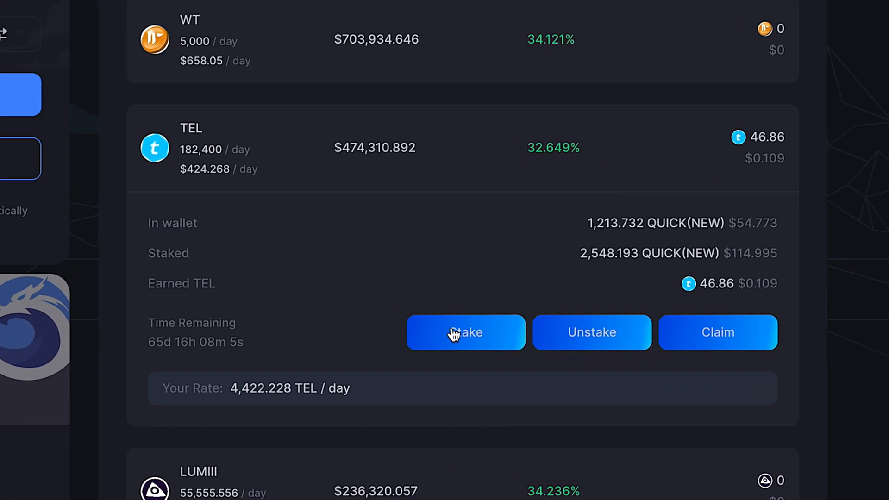
click(465, 332)
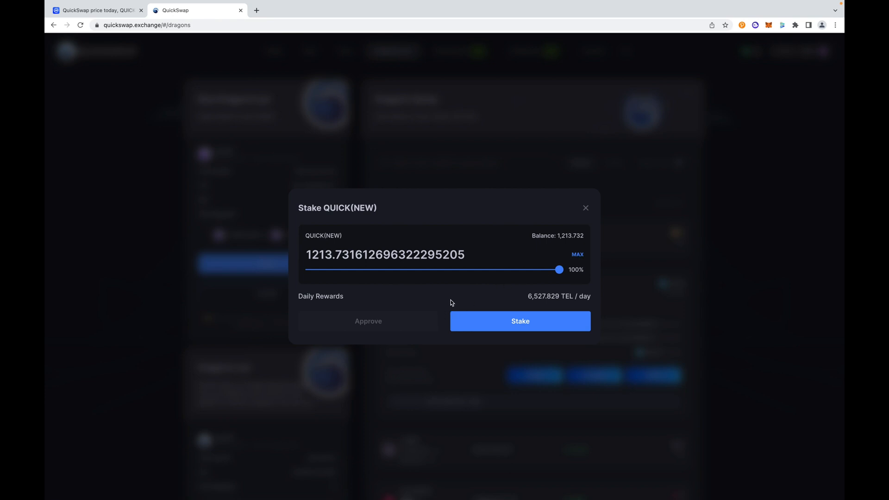
Step: Stake the full 1,213.732 QUICK(NEW) balance into the TEL pool via MAX, sending it to MetaMask
click(586, 207)
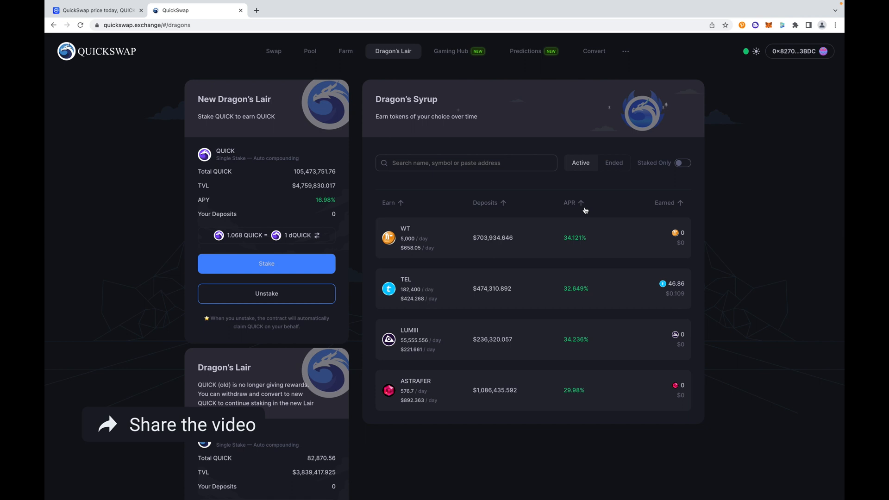
mouse_move(463, 287)
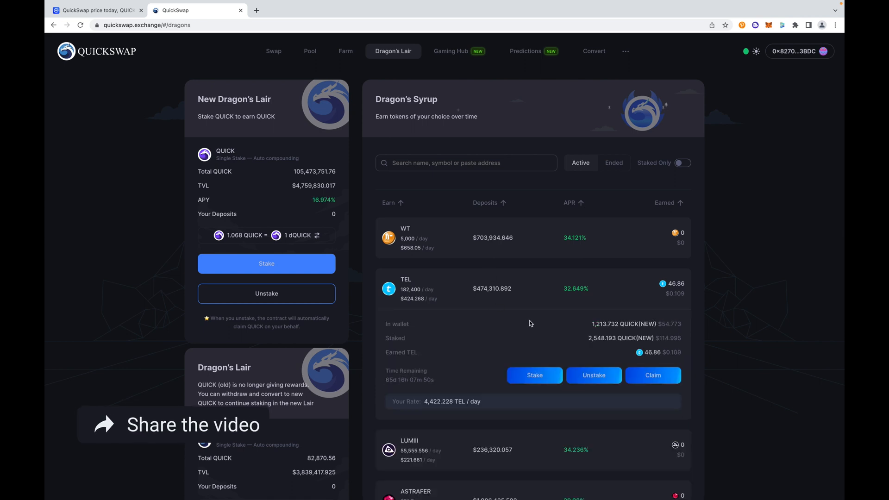
click(533, 375)
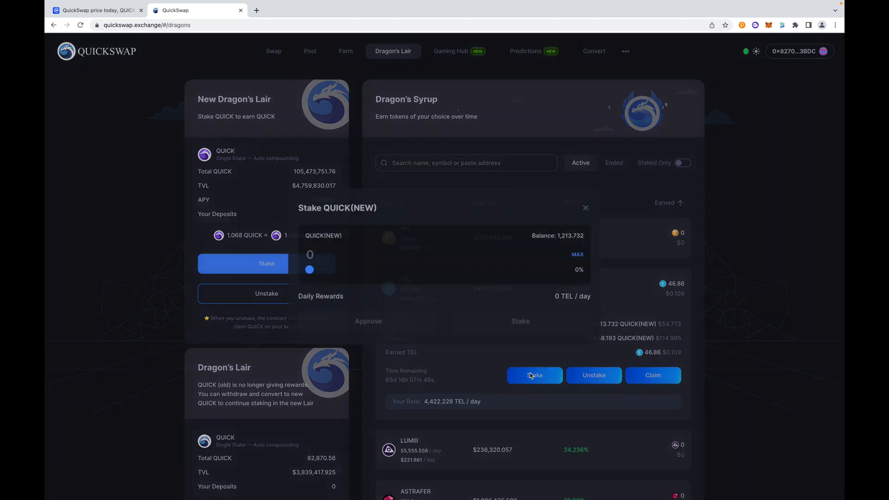
click(577, 254)
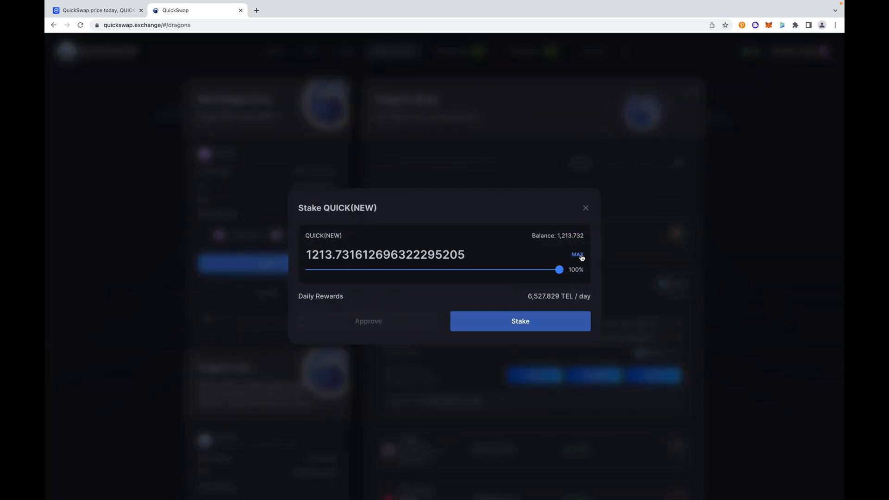
mouse_move(519, 322)
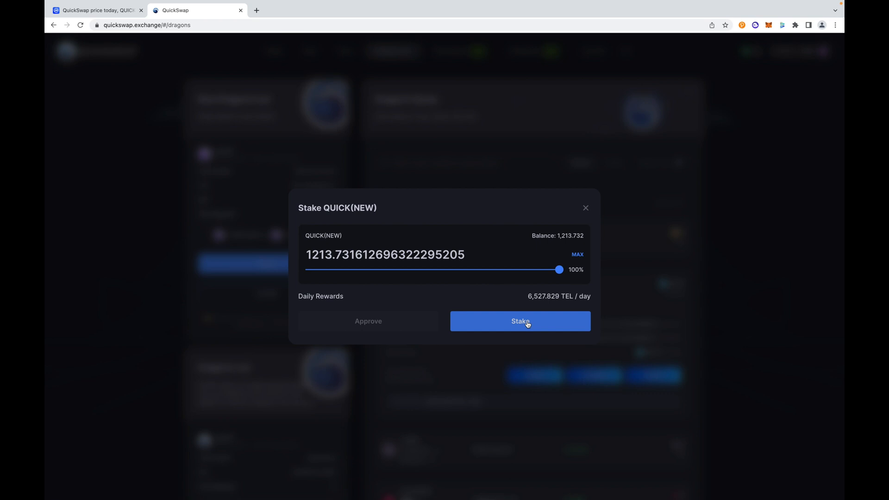
click(520, 321)
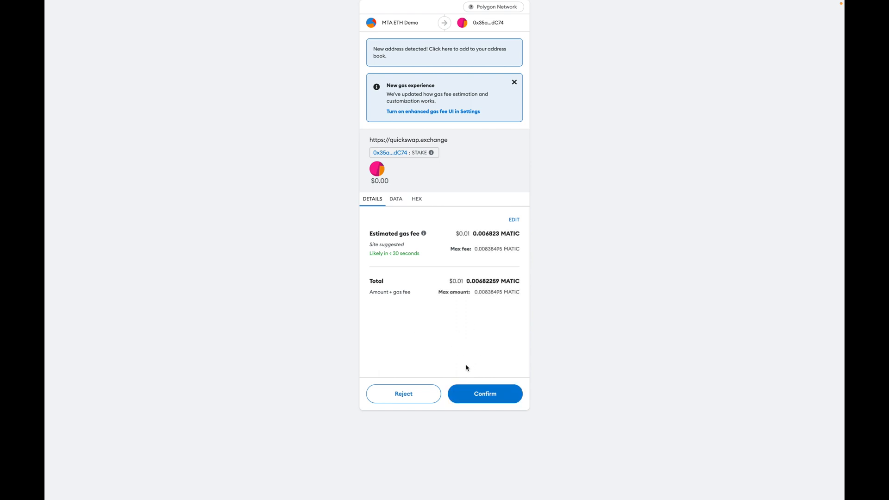
Step: Confirm the stake in MetaMask so the TEL pool shows 3,761.925 QUICK(NEW) staked and 0 in wallet
click(484, 393)
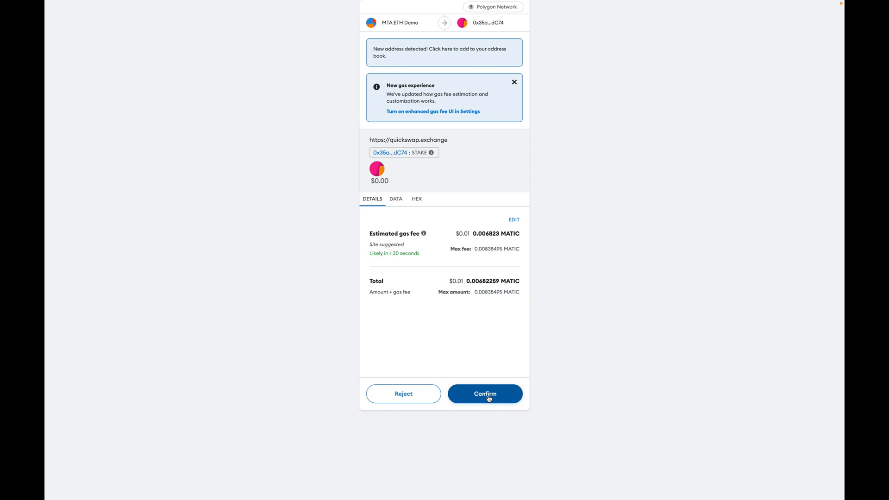
click(484, 393)
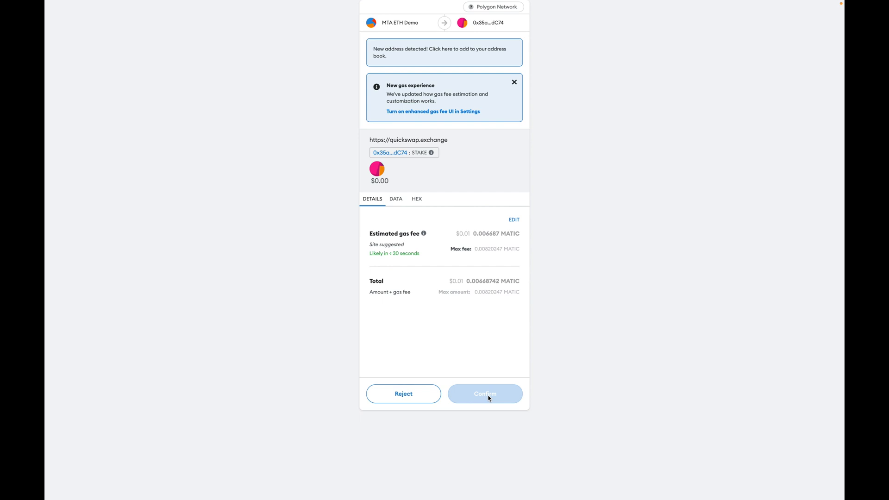
click(484, 393)
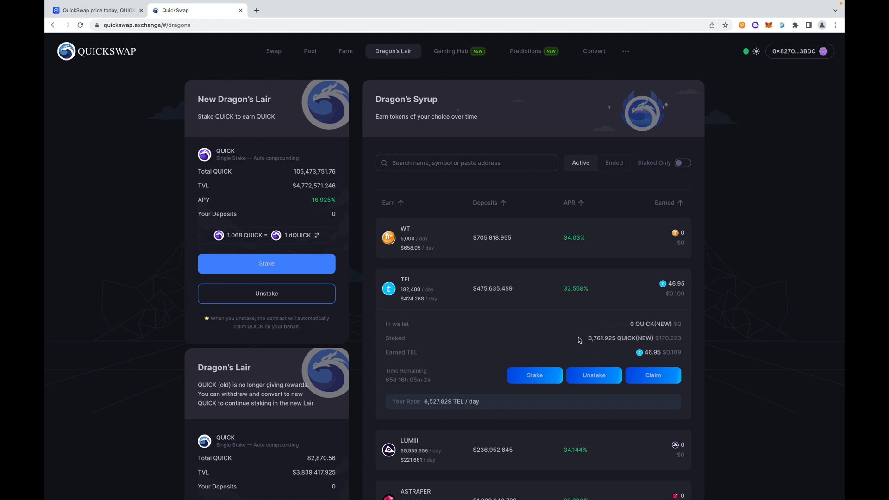
mouse_move(533, 349)
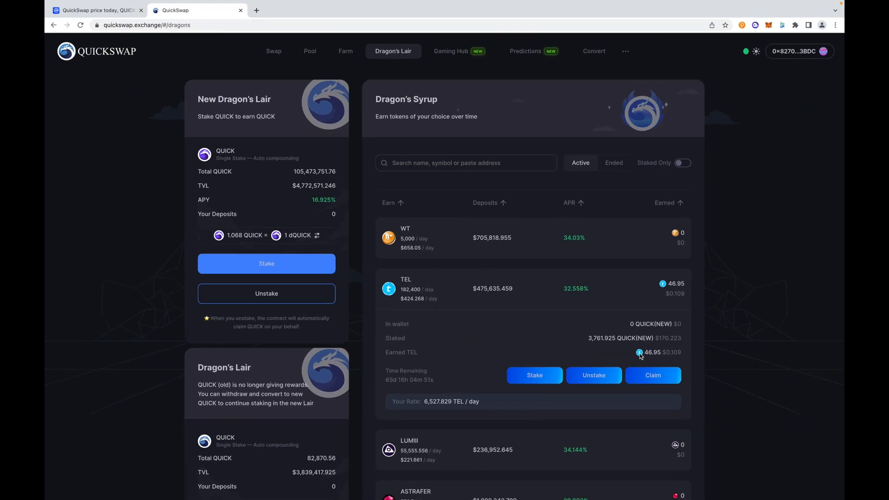
mouse_move(622, 355)
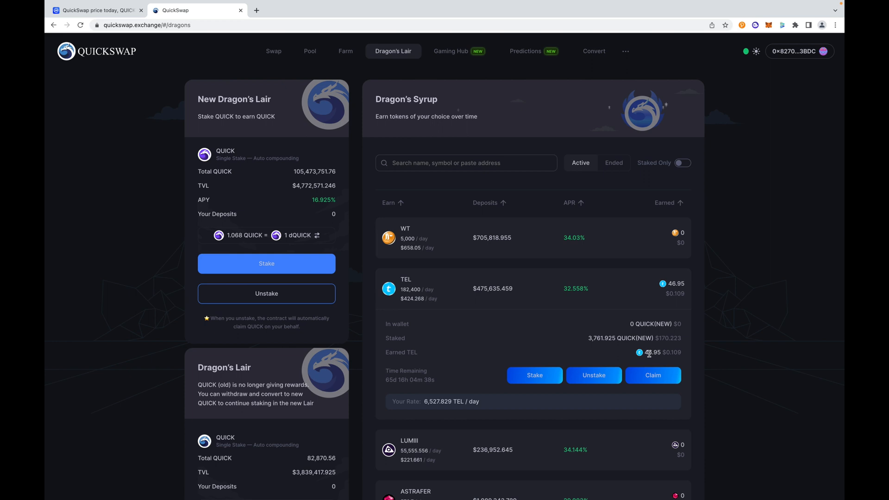
mouse_move(578, 352)
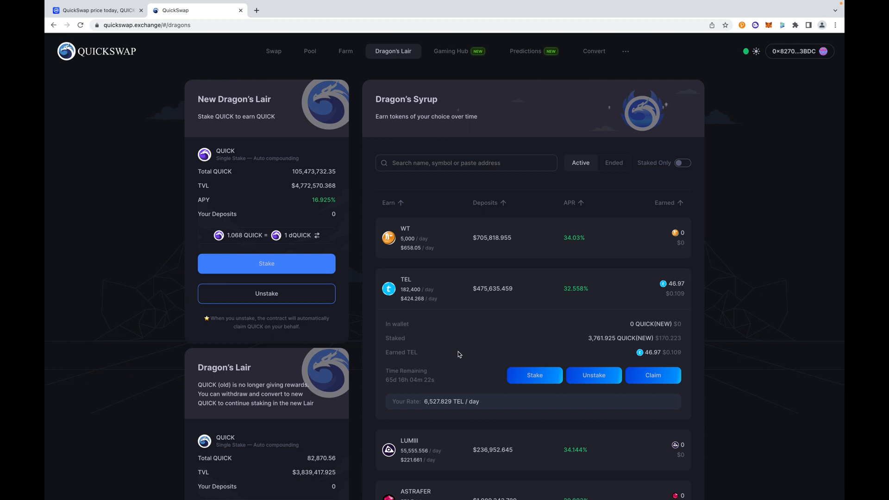
mouse_move(519, 351)
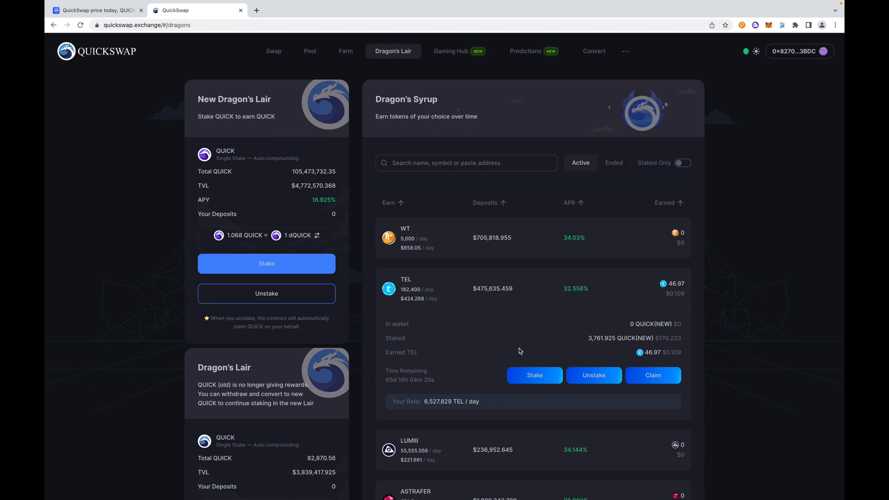
mouse_move(584, 347)
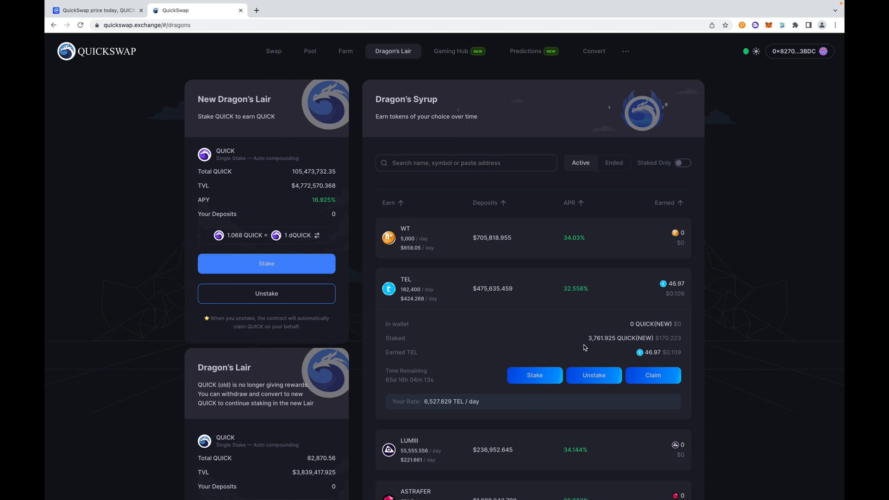
Step: Return to the Swap page and bring up the MetaMask account overview
click(273, 51)
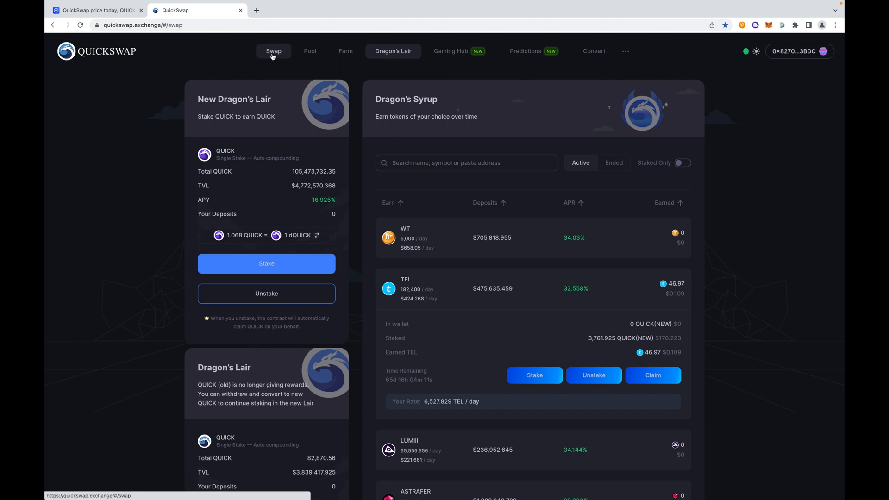
click(274, 51)
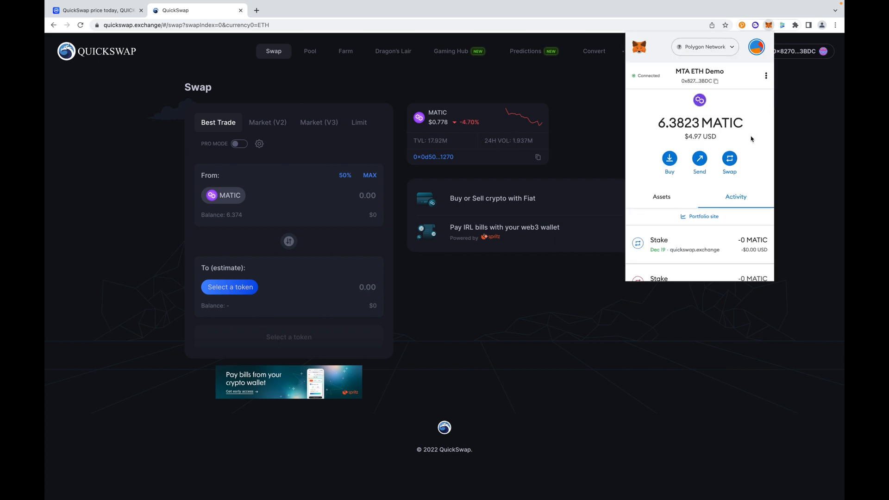
scroll(down, 3)
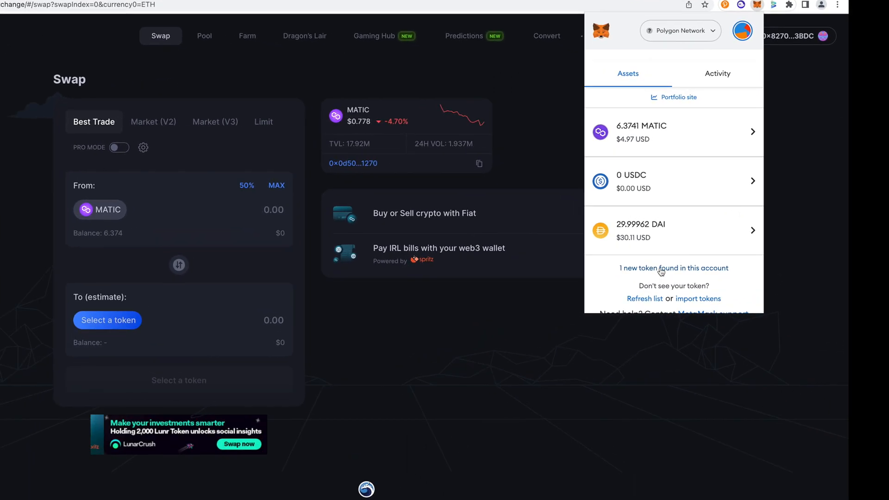
Step: Import the newly detected 111.90596 RNDR token into MetaMask's assets
click(673, 267)
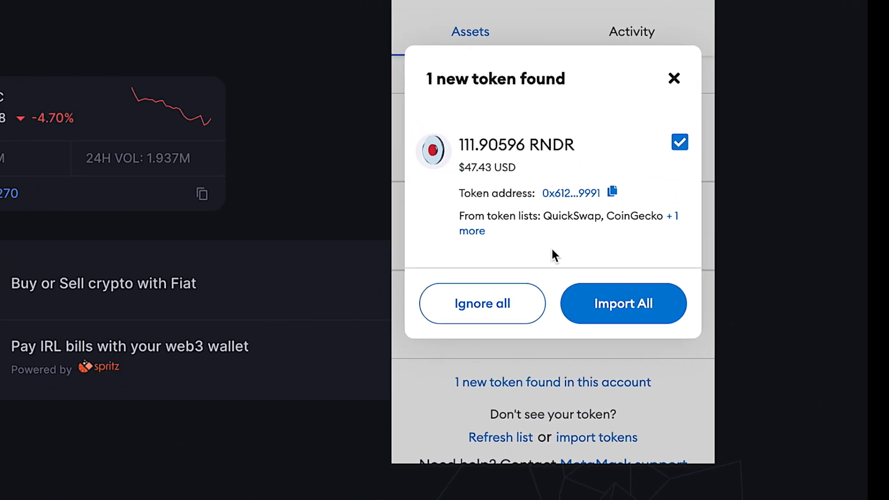
click(622, 304)
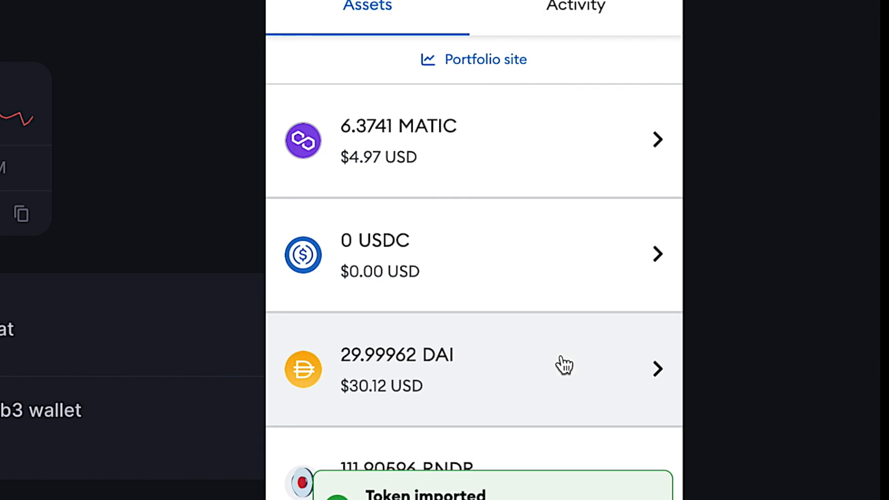
scroll(down, 3)
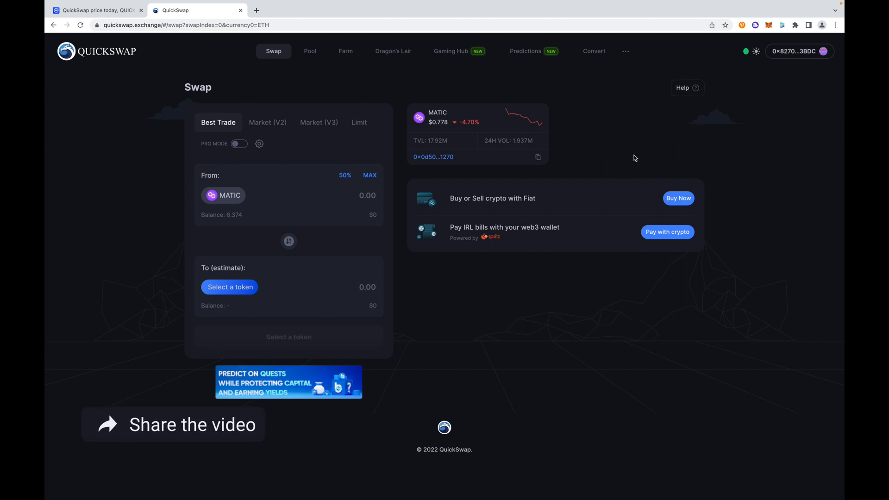
mouse_move(621, 165)
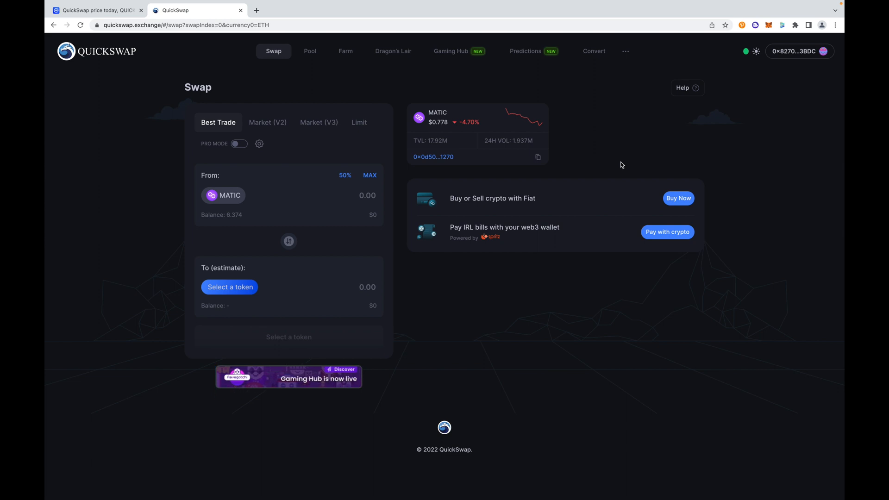
mouse_move(583, 142)
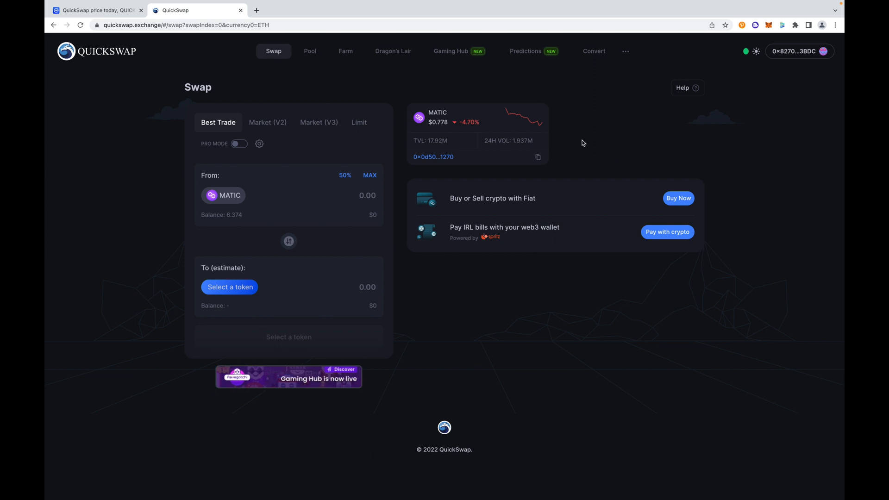
Step: Go back to Dragon's Lair to check the TEL pool's 3,761.925 staked QUICK(NEW)
click(392, 51)
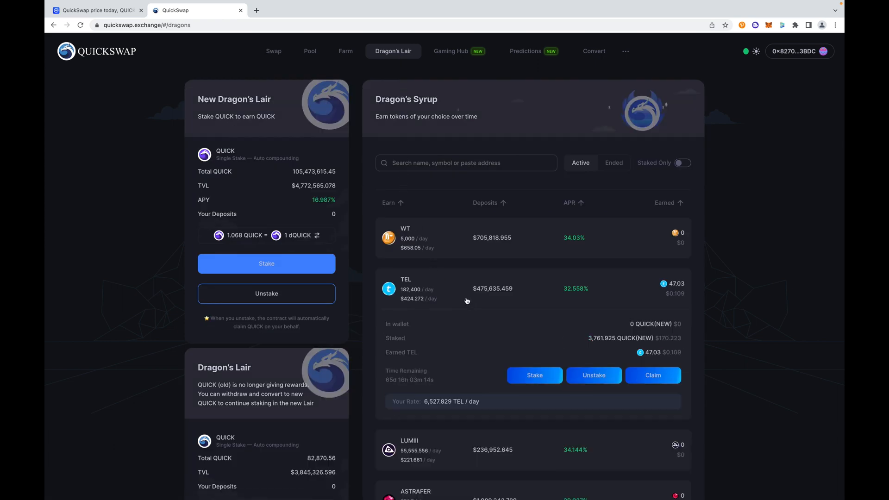
mouse_move(469, 358)
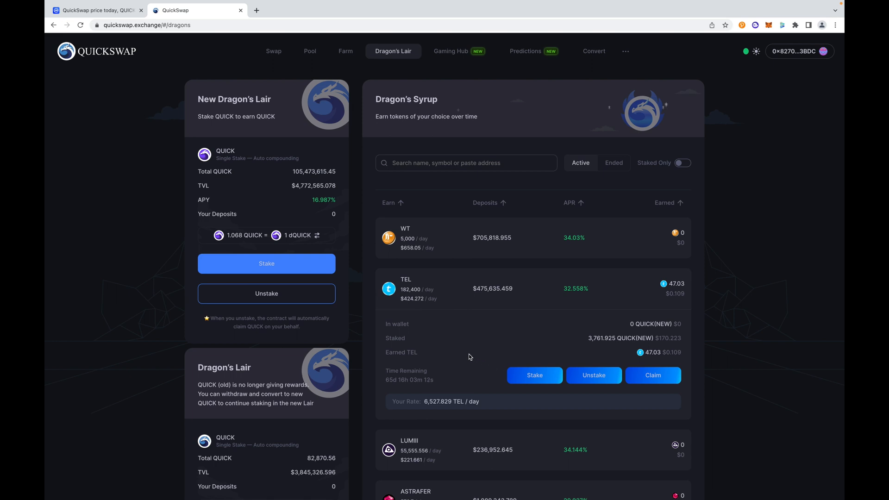